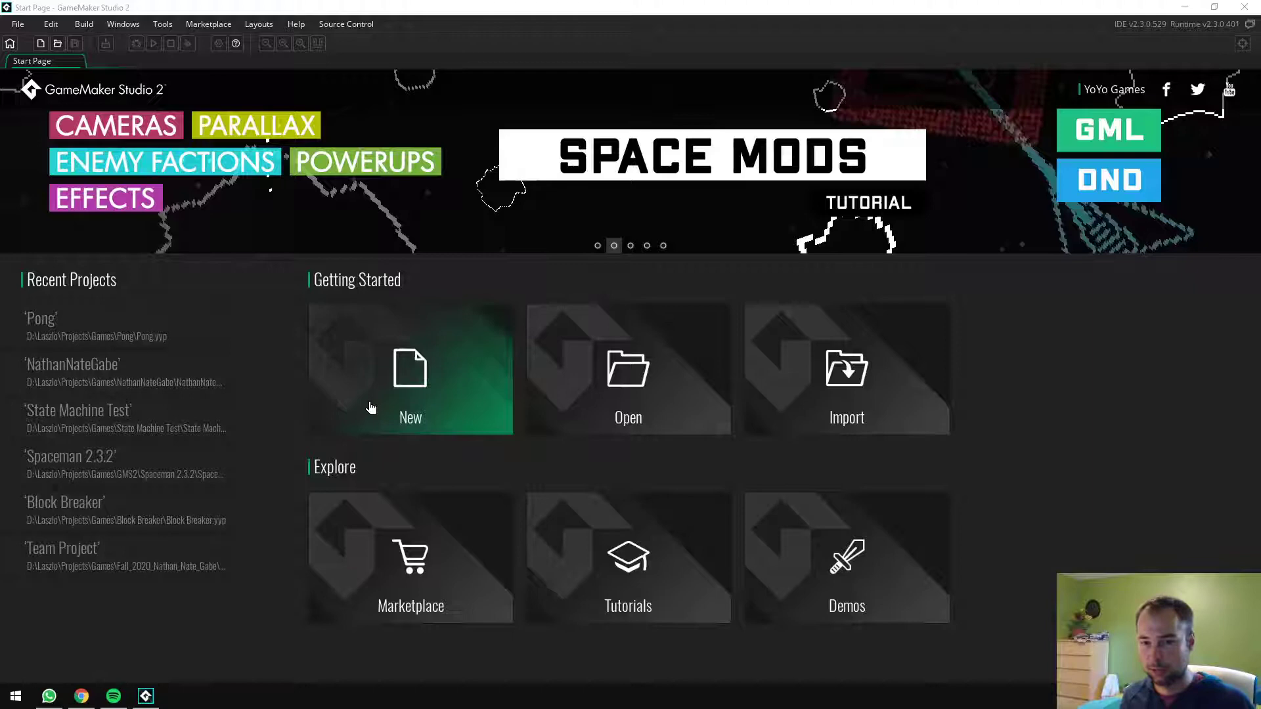
# Create a GameMaker Language project named Pong in the Games projects folder
pyautogui.click(410, 383)
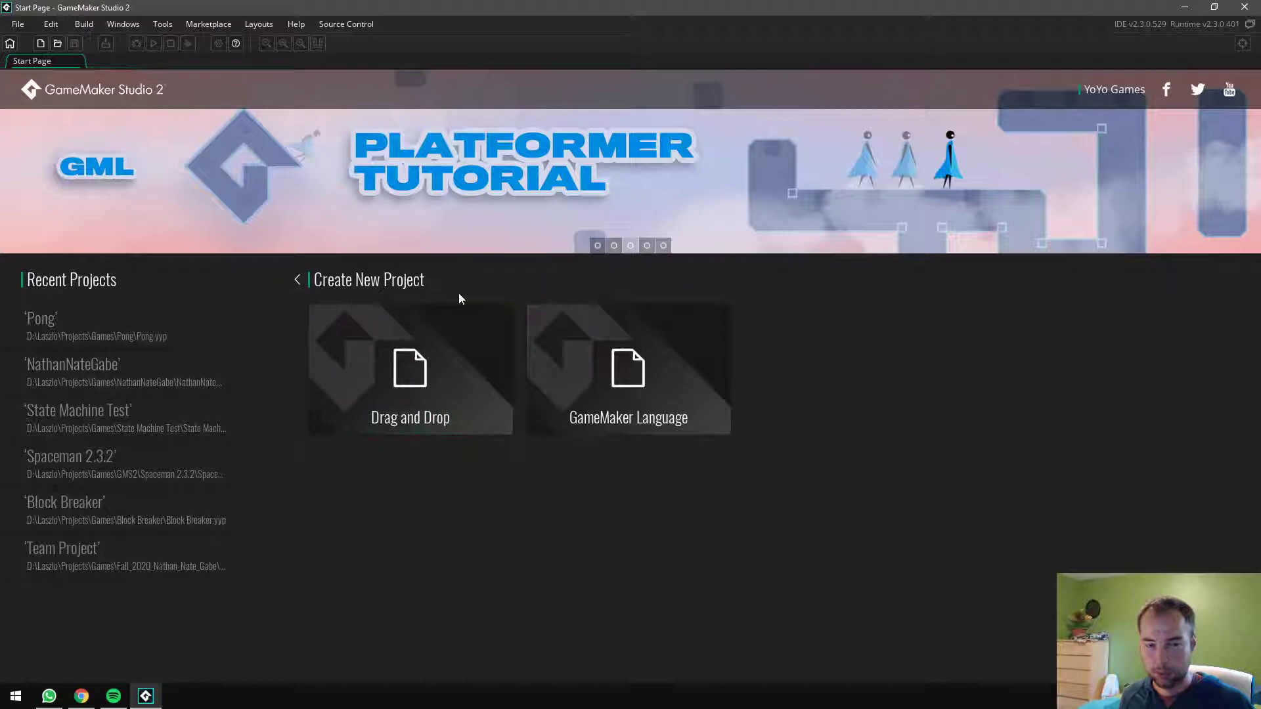
pyautogui.click(628, 368)
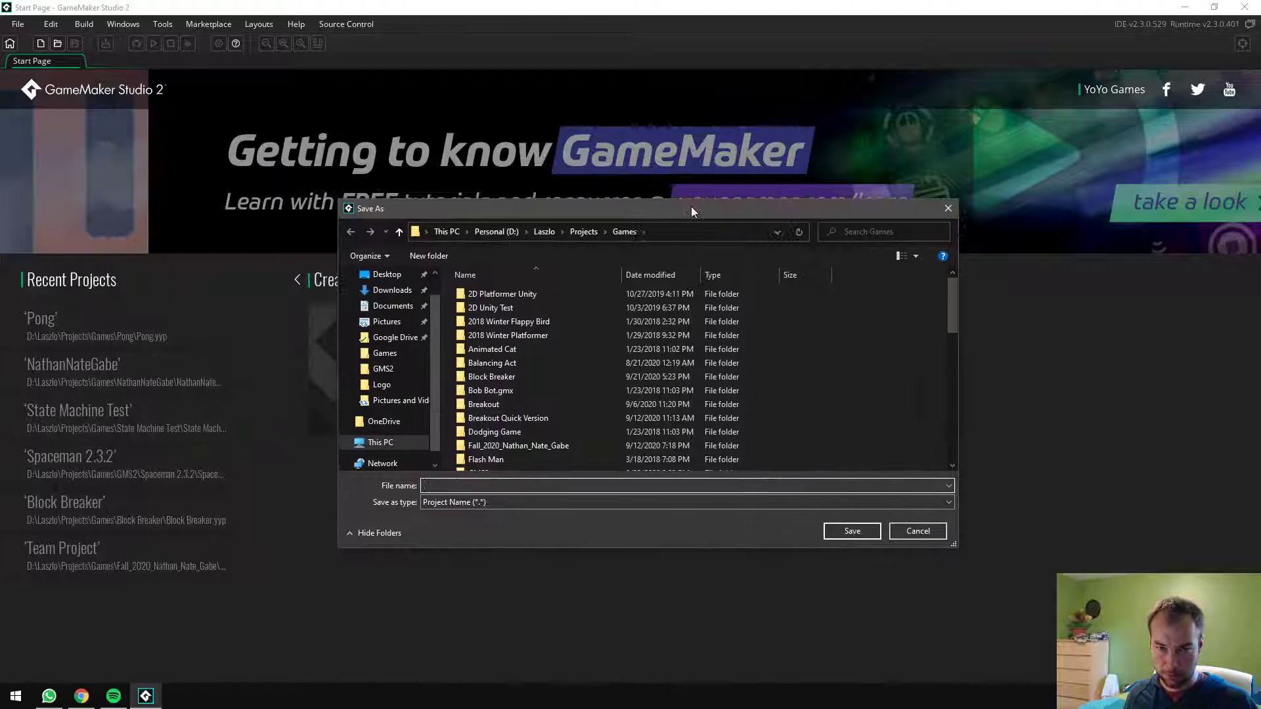
pyautogui.write('Pong')
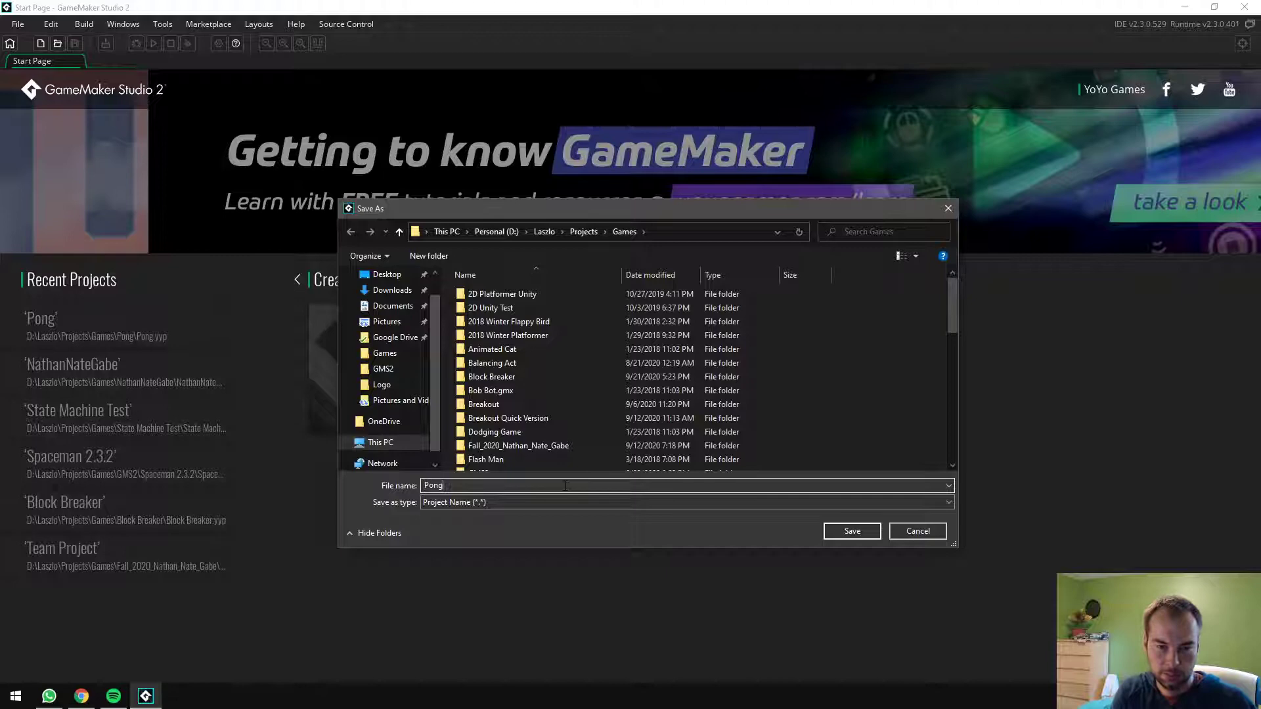
pyautogui.click(852, 531)
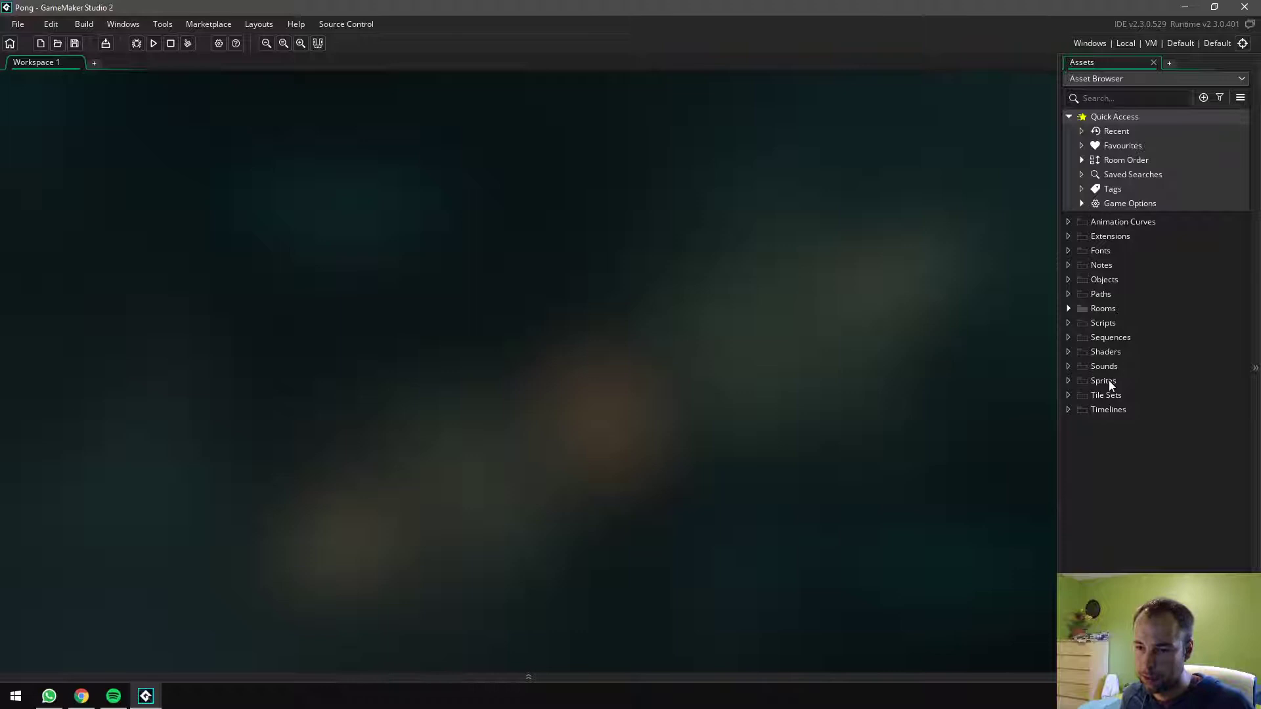
# Create six empty sprites at once, Sprite1 through Sprite6, from Create Asset
pyautogui.rightClick(1104, 380)
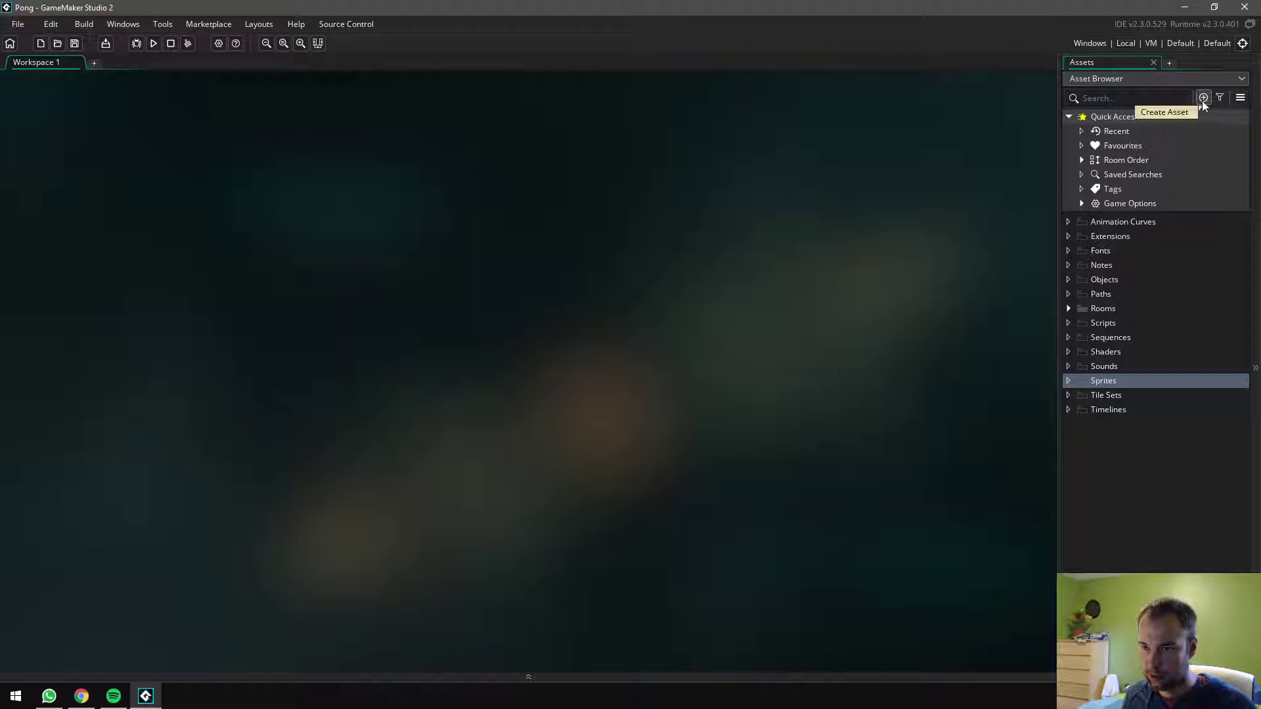
pyautogui.click(1204, 97)
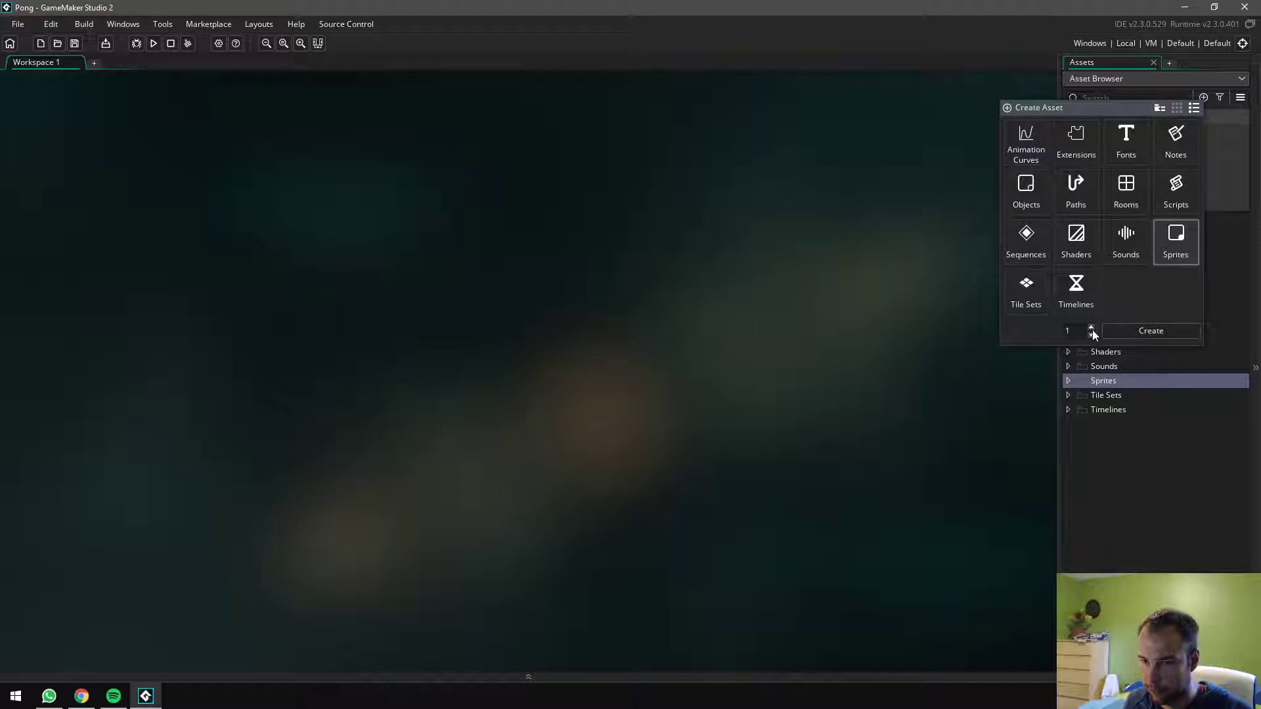
pyautogui.click(1091, 327)
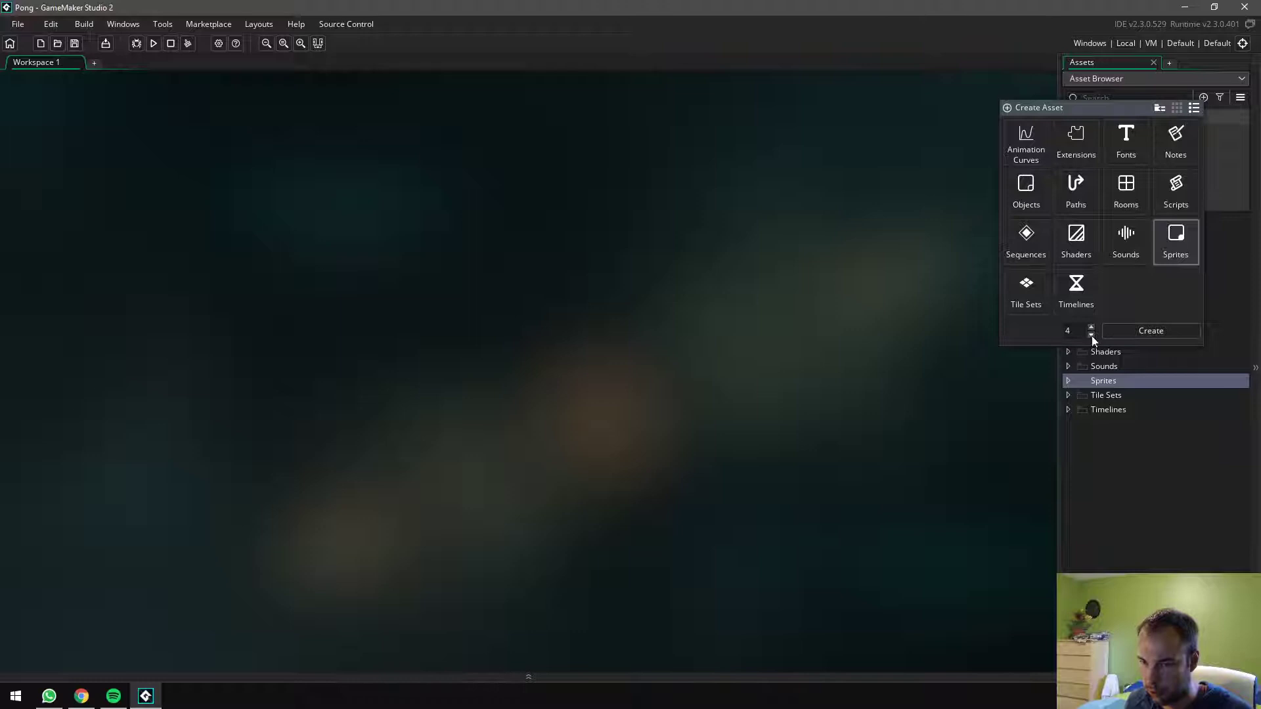
pyautogui.click(1091, 326)
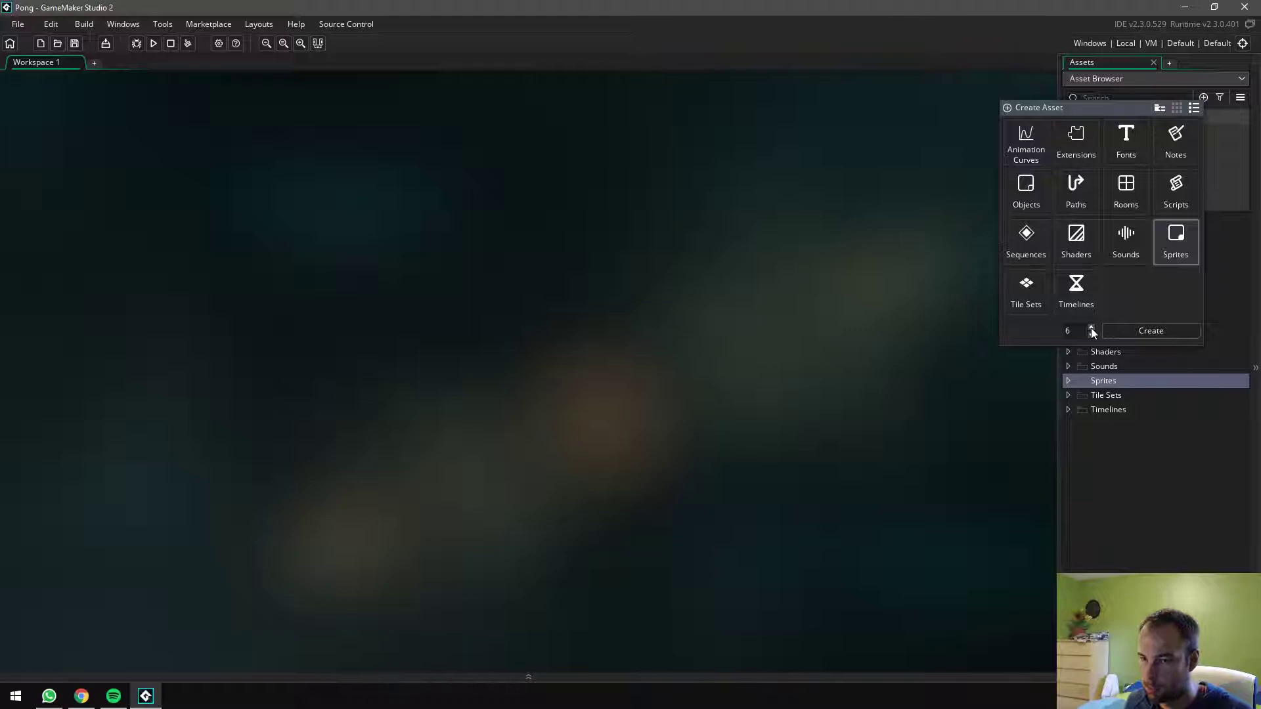
pyautogui.click(1151, 331)
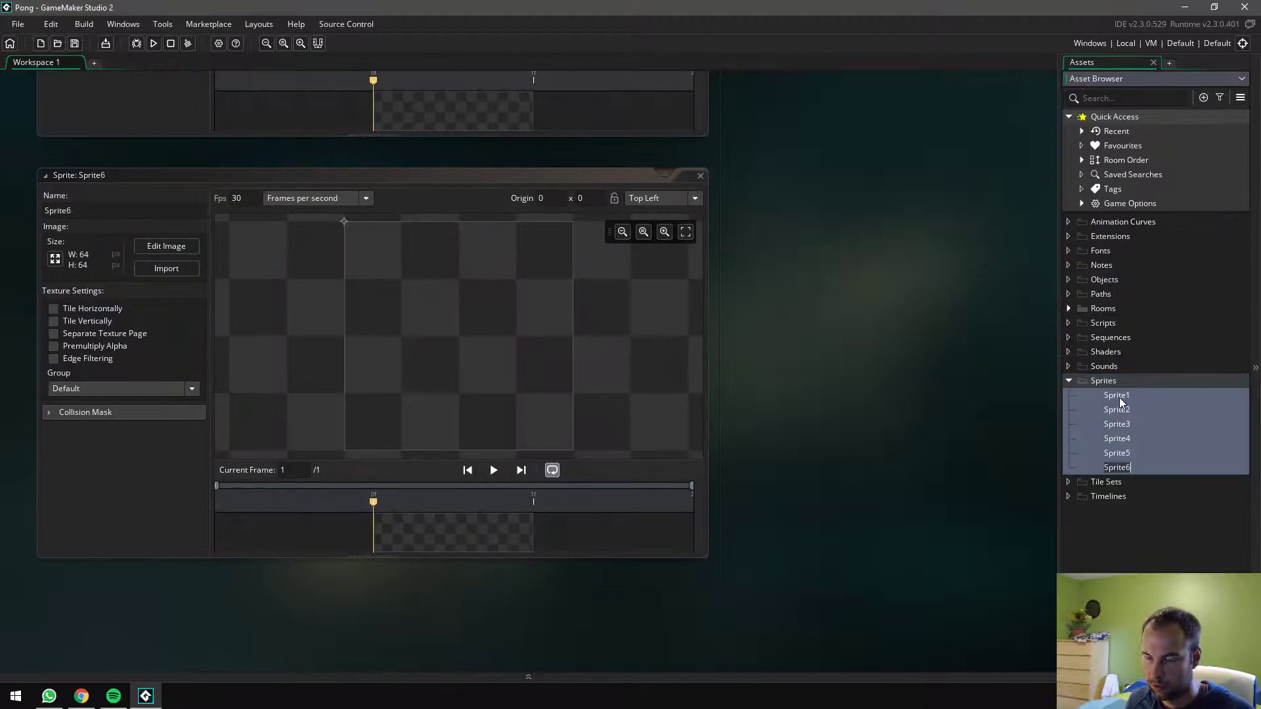
# Name the sprites sBall, sButtonMP, sButtonSP, sLine, sLogo and sPaddle, closing their editors
pyautogui.doubleClick(1117, 395)
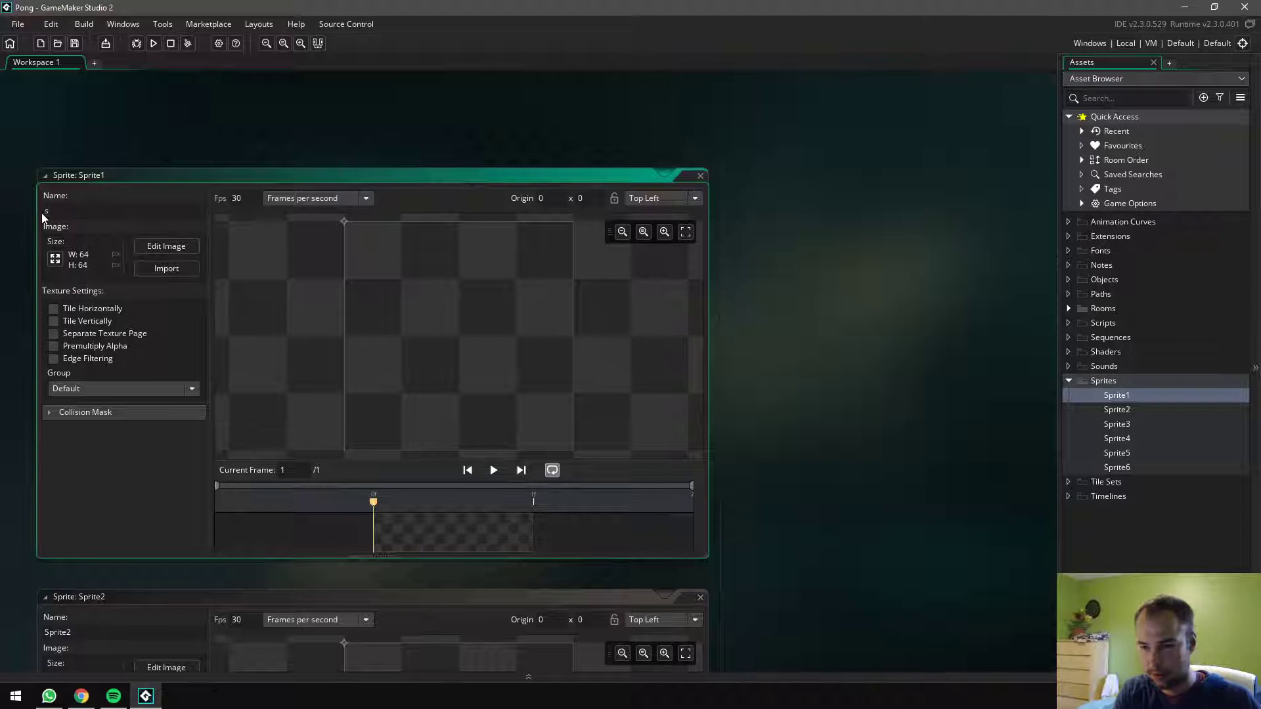
pyautogui.write('Logo')
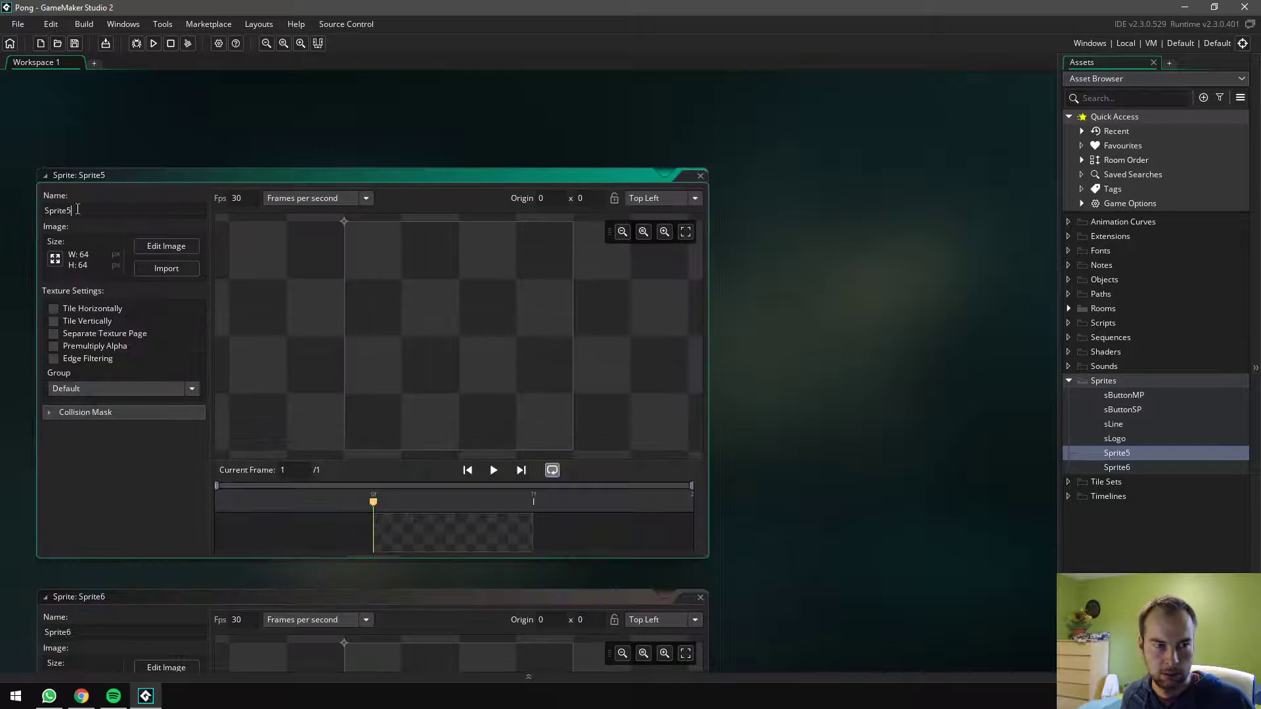
pyautogui.write('sPaddle')
pyautogui.write('sBall')
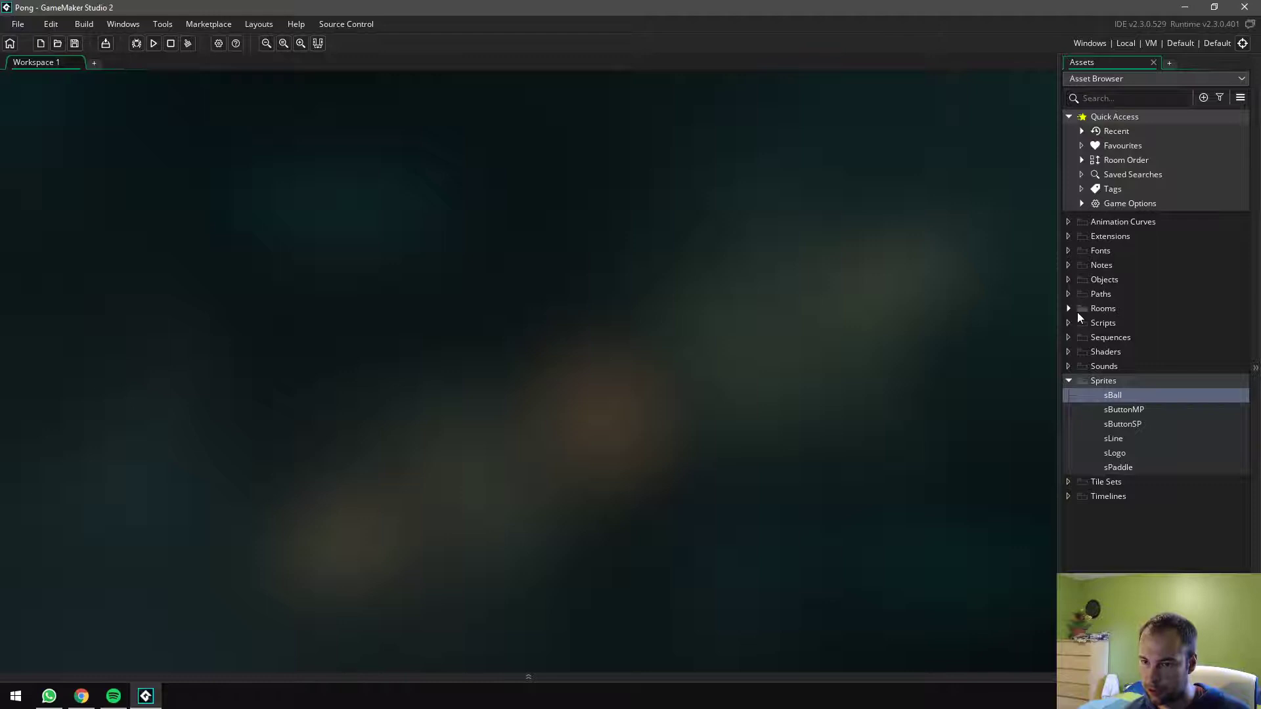
# Rename Room1 to rMenu, size it 800 by 600, and add an Assets layer
pyautogui.click(1103, 308)
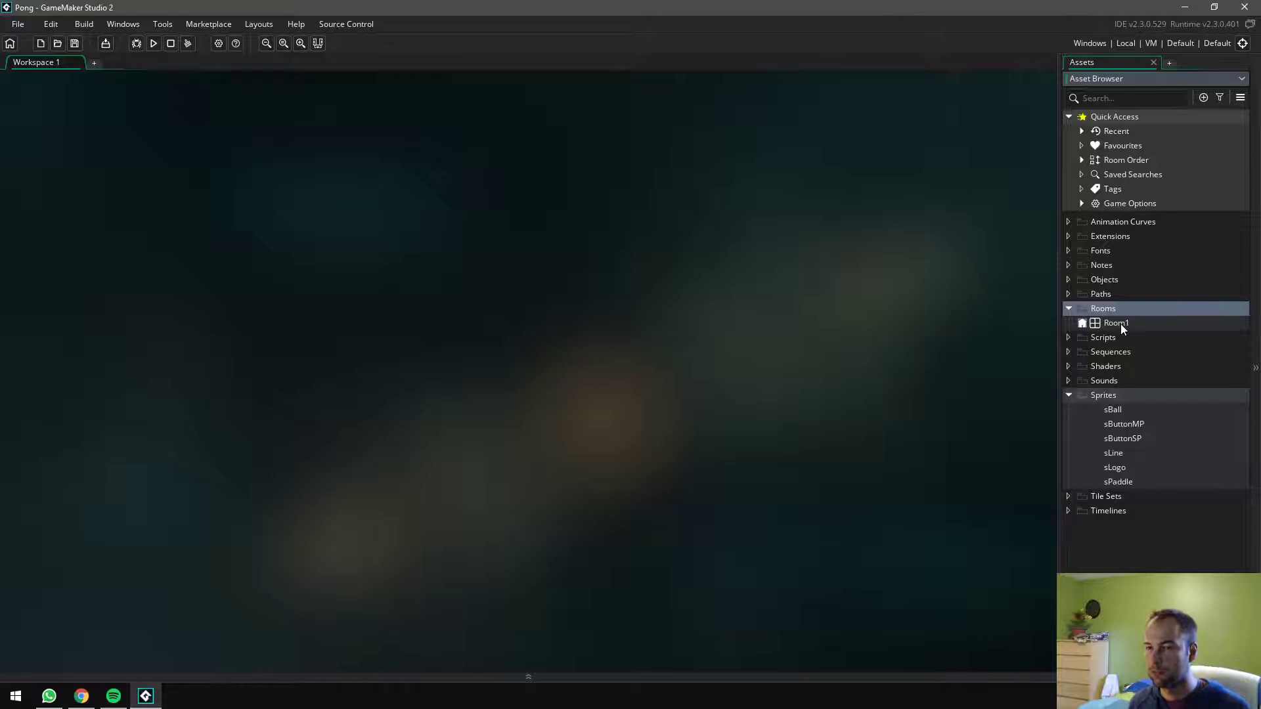
pyautogui.doubleClick(1116, 322)
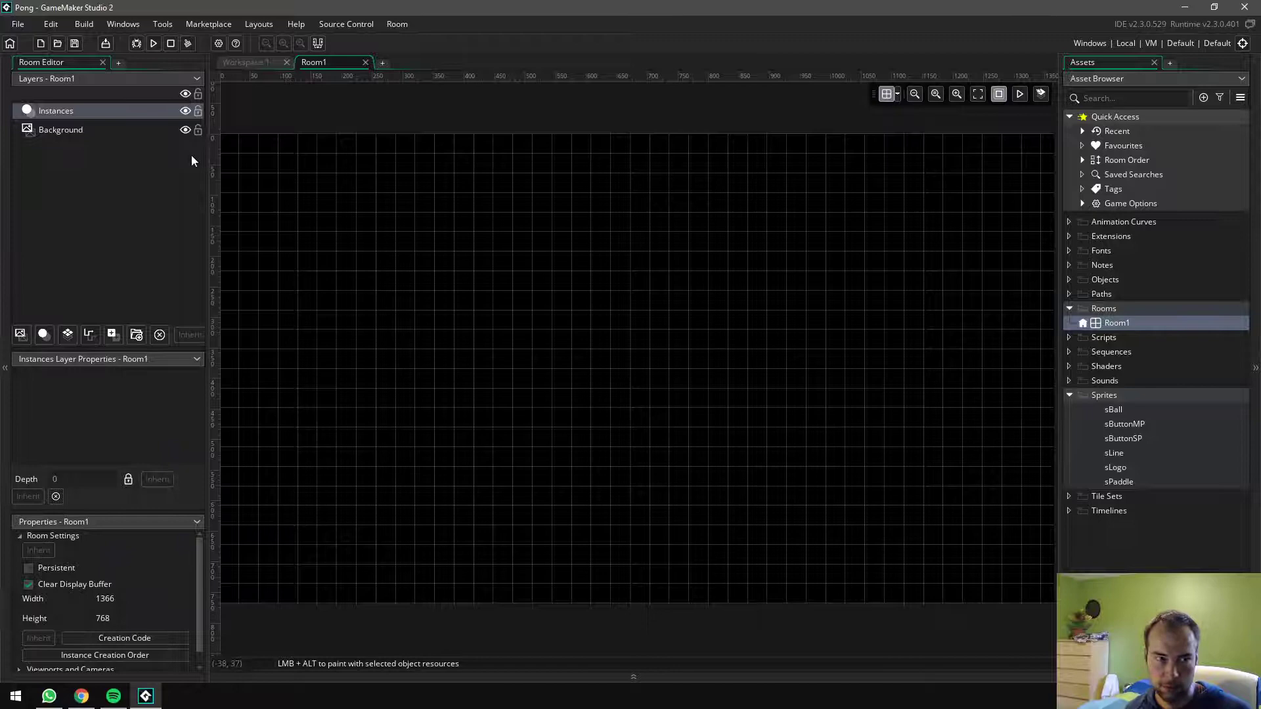
pyautogui.rightClick(1117, 322)
pyautogui.write('rMenu')
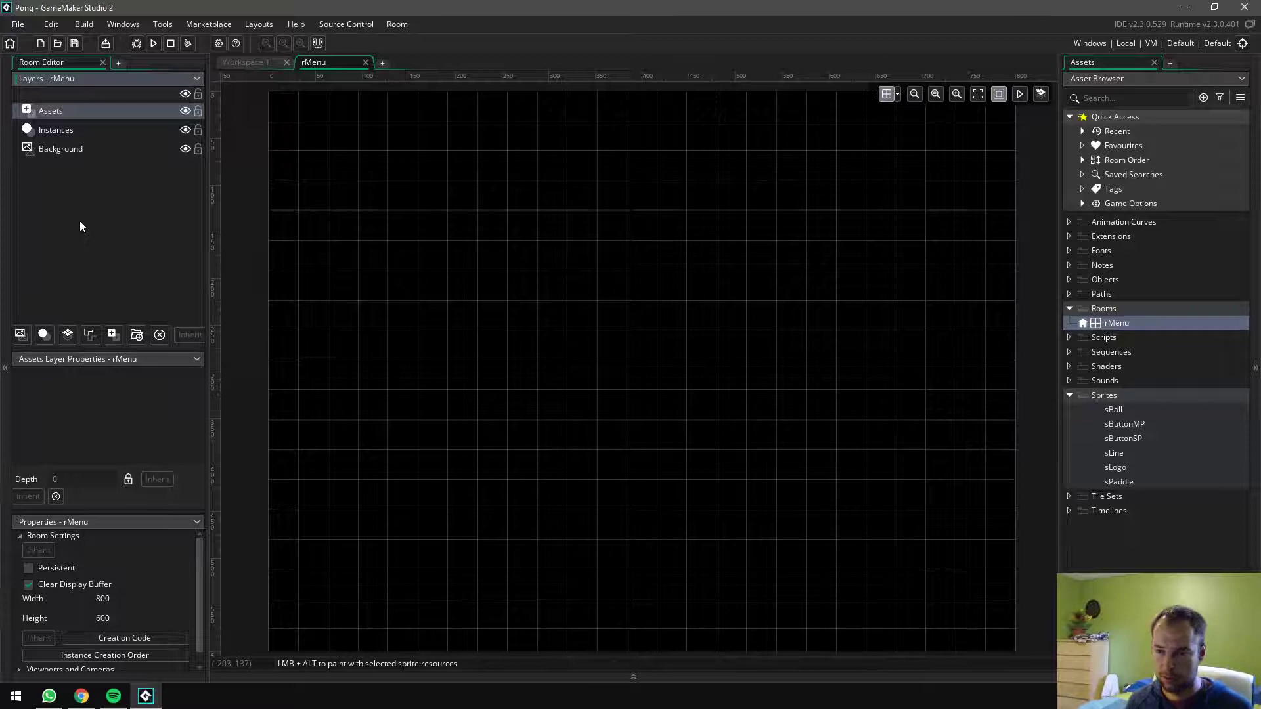
pyautogui.moveTo(563, 242)
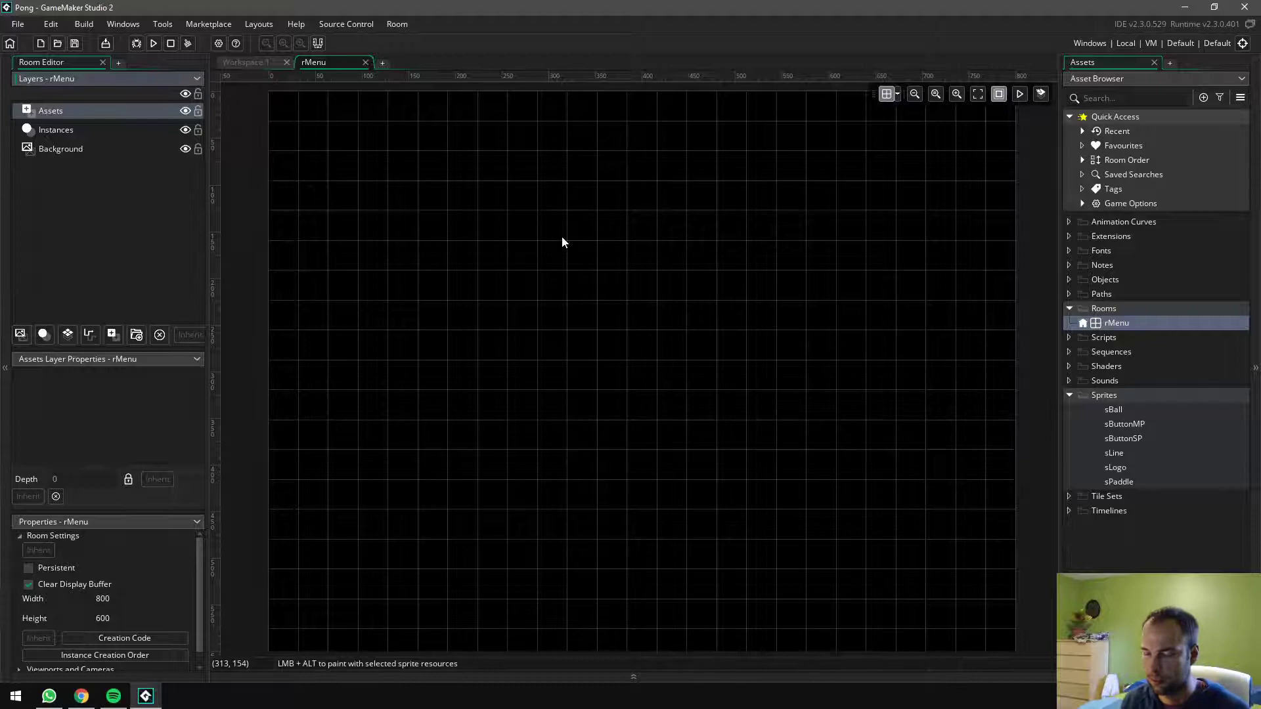
pyautogui.moveTo(793, 368)
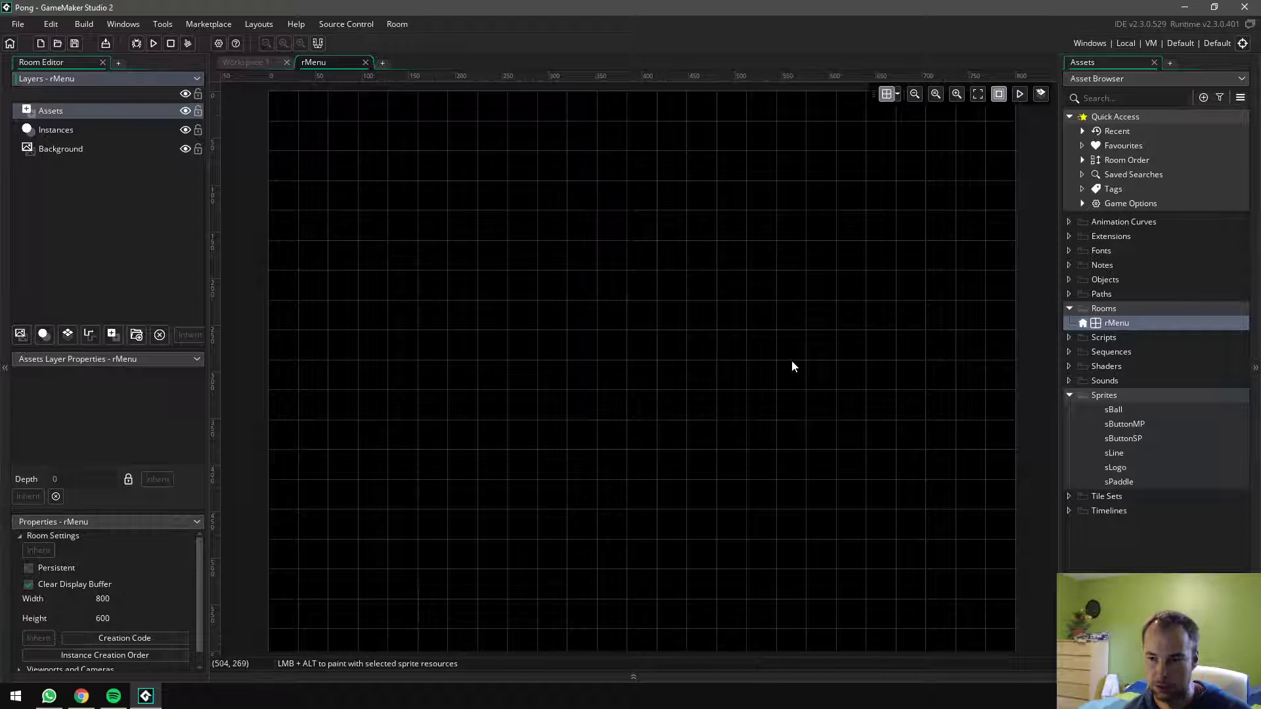
pyautogui.moveTo(615, 317)
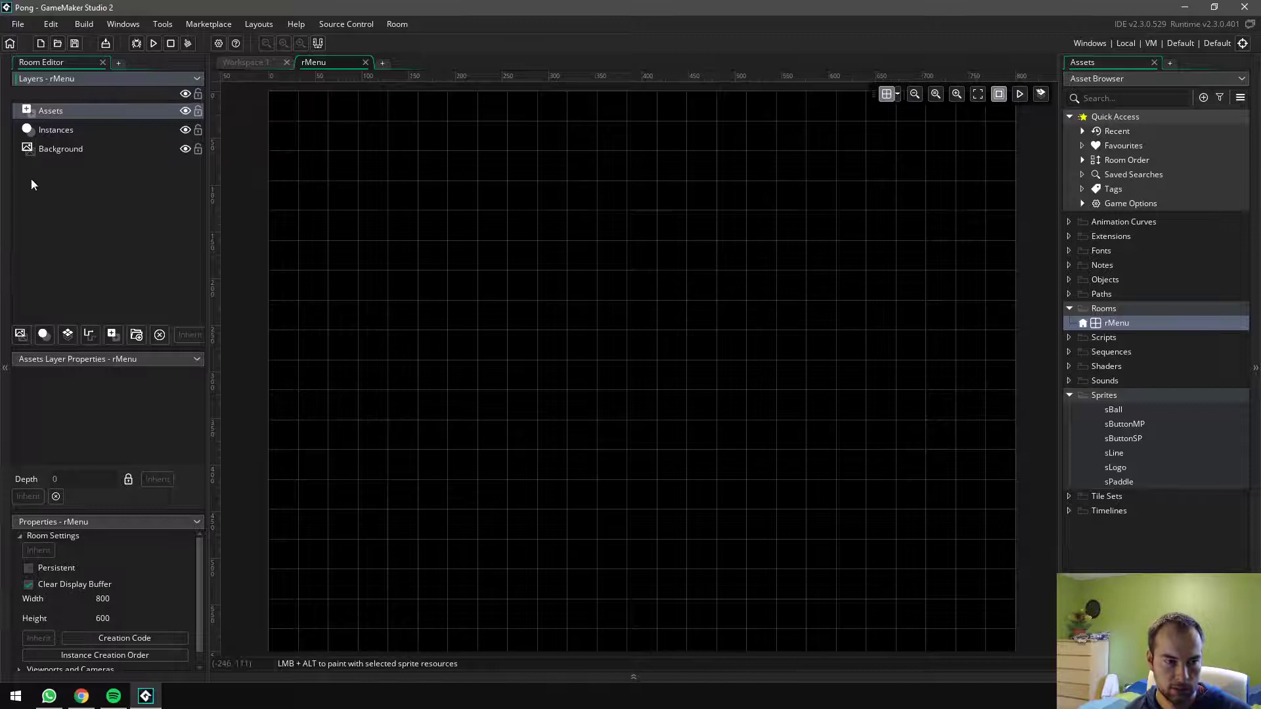
# Create three rooms named rGameOver, rMultiPlayer and rSinglePlayer in the Rooms group
pyautogui.rightClick(1117, 323)
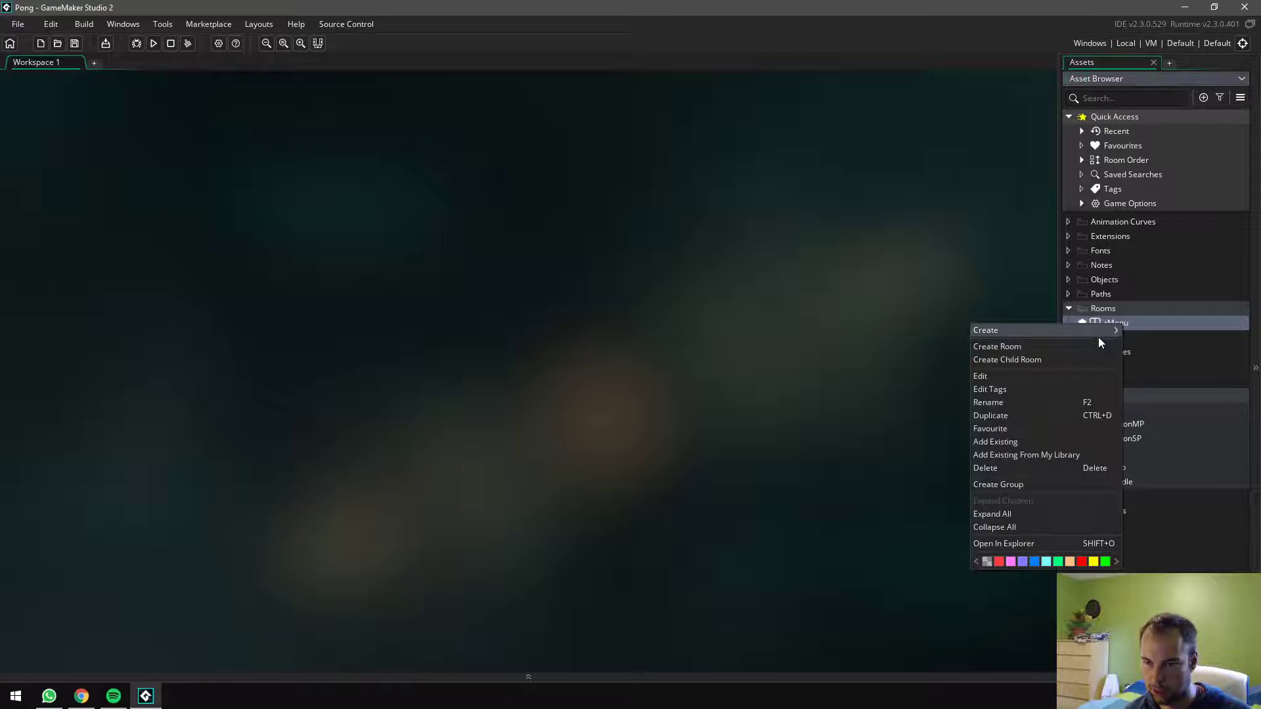
pyautogui.click(997, 346)
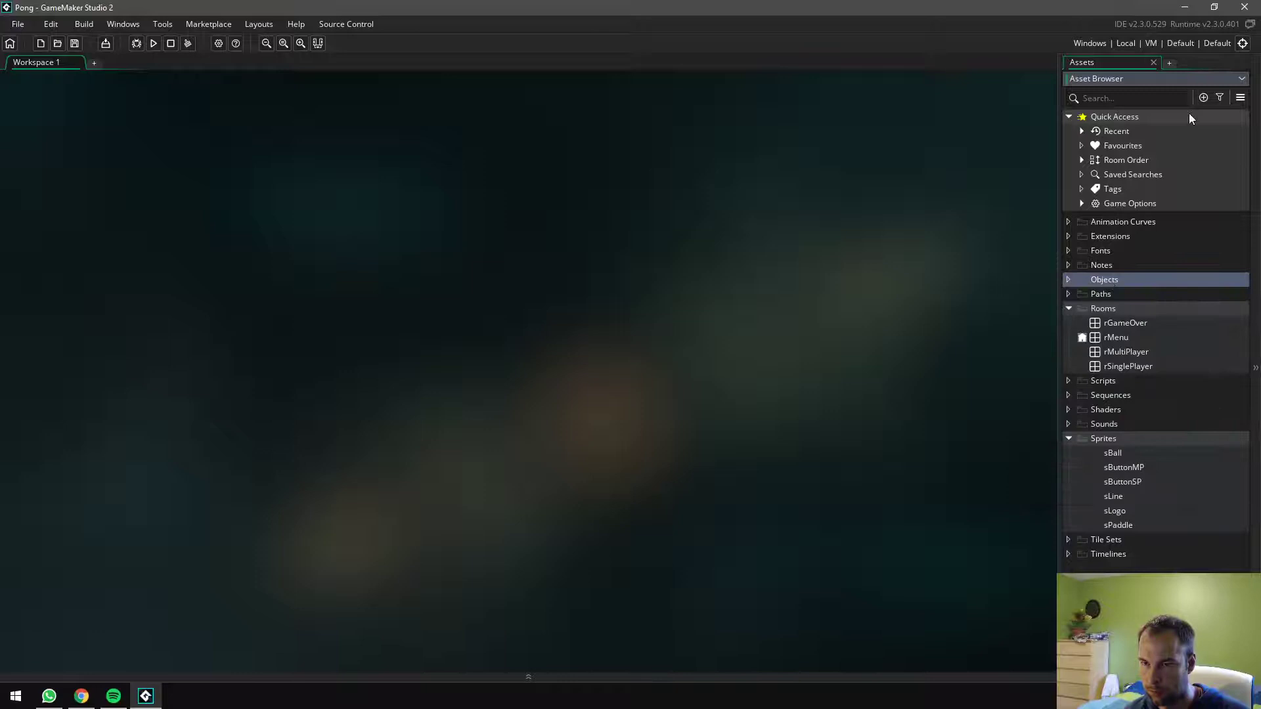
# Create ten blank objects, Object1 through Object10, with an object count of 10
pyautogui.click(1203, 97)
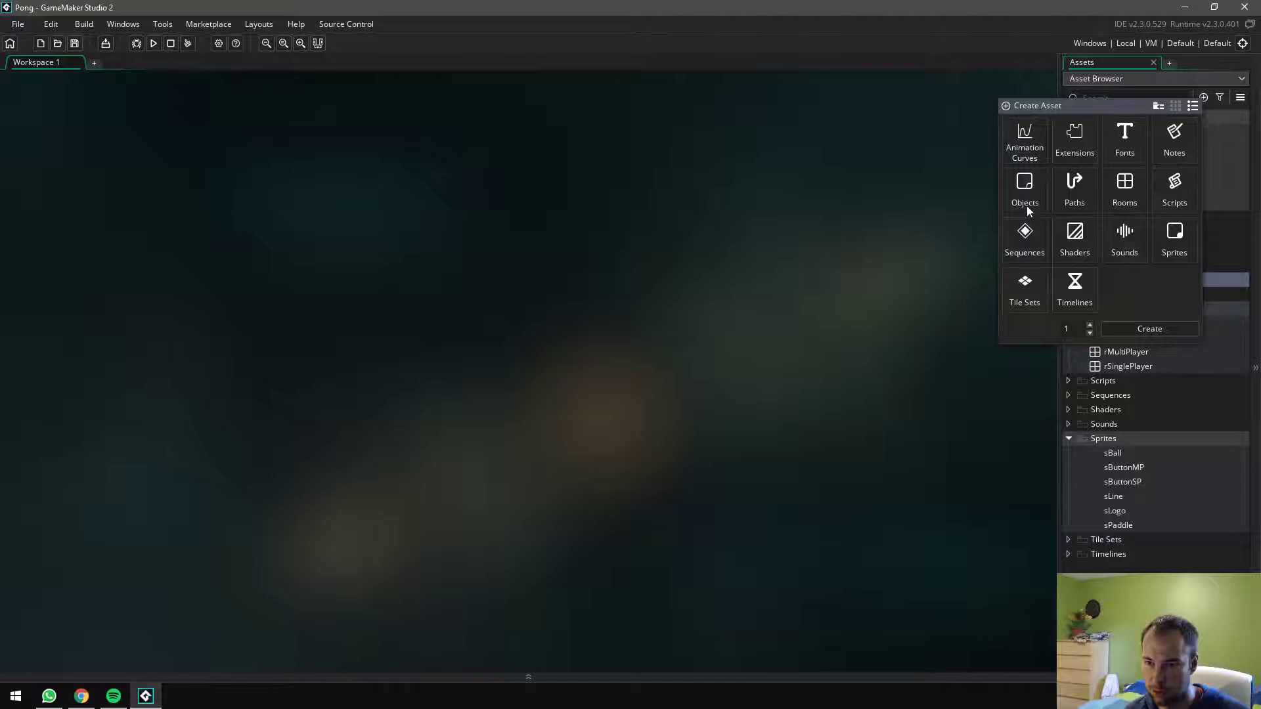
pyautogui.click(1025, 189)
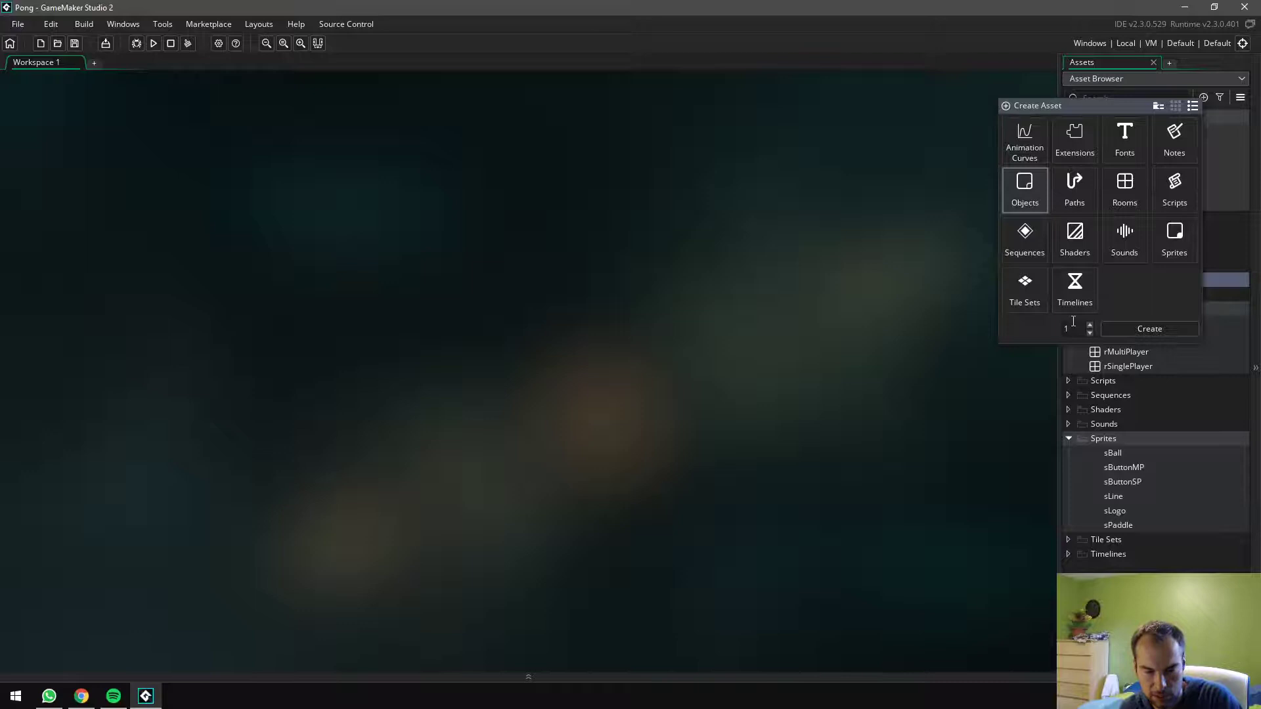
pyautogui.click(1090, 324)
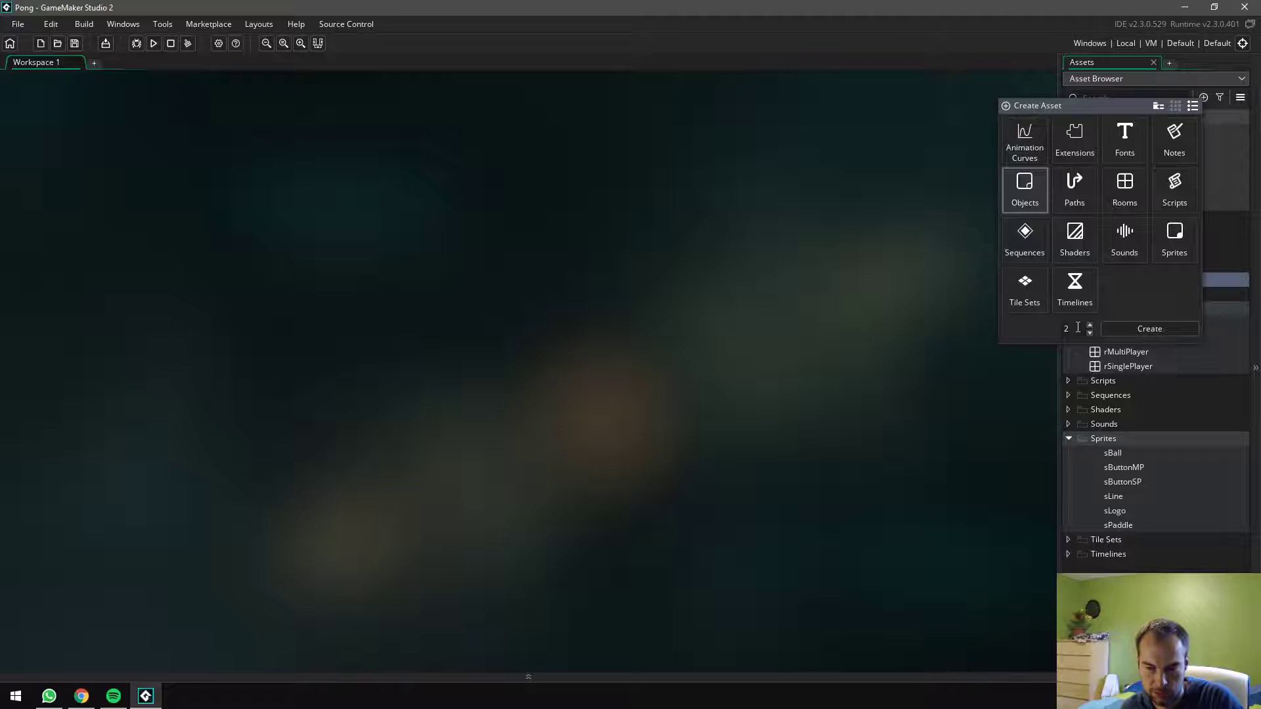
pyautogui.click(1090, 325)
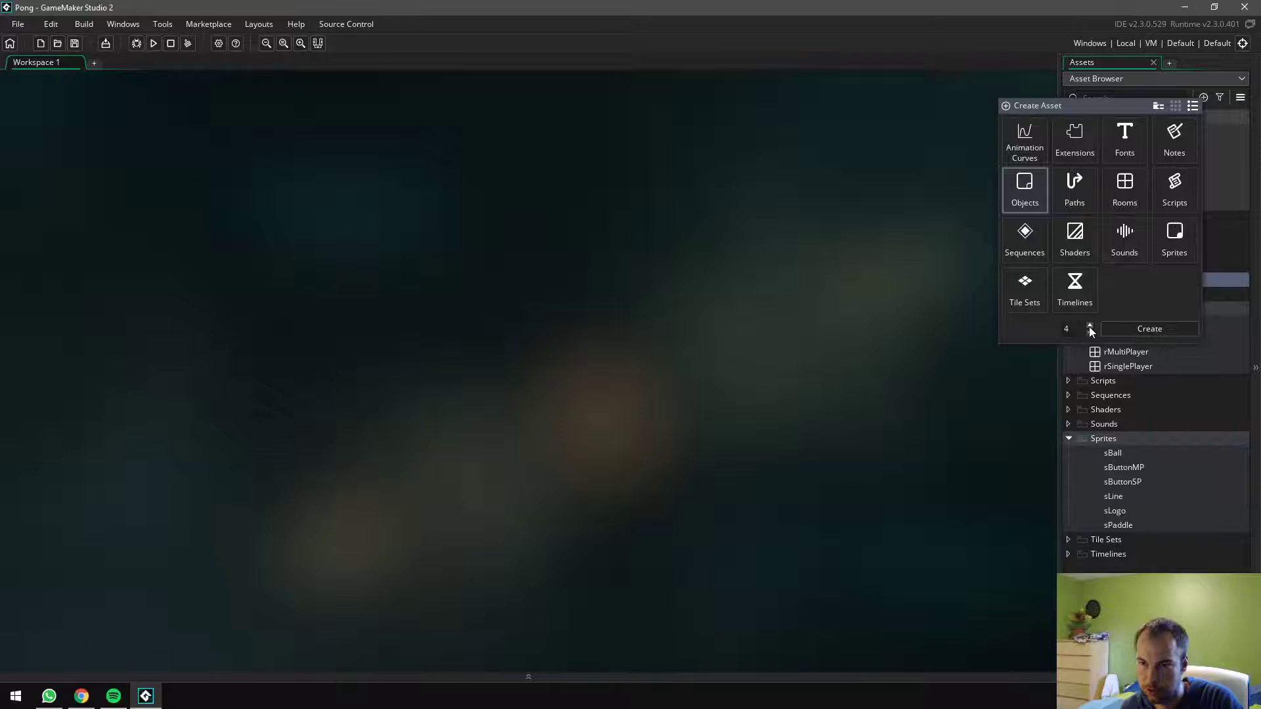
pyautogui.click(1090, 325)
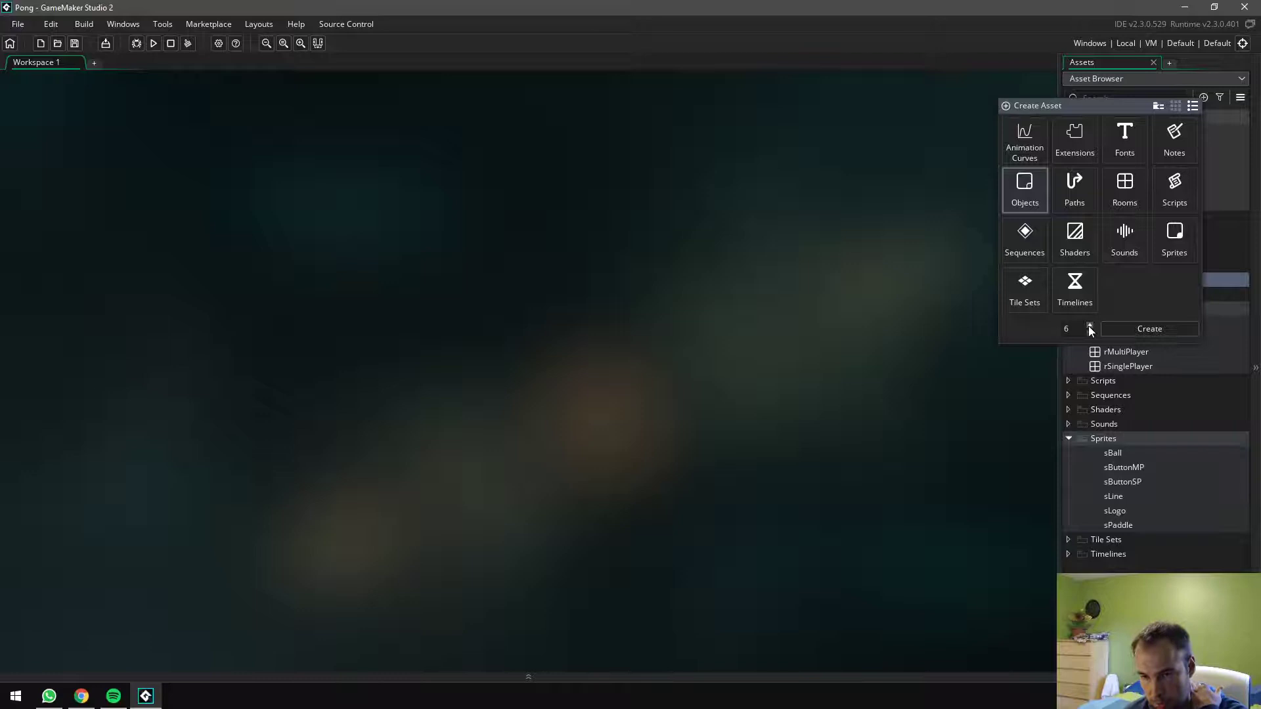
pyautogui.click(1090, 326)
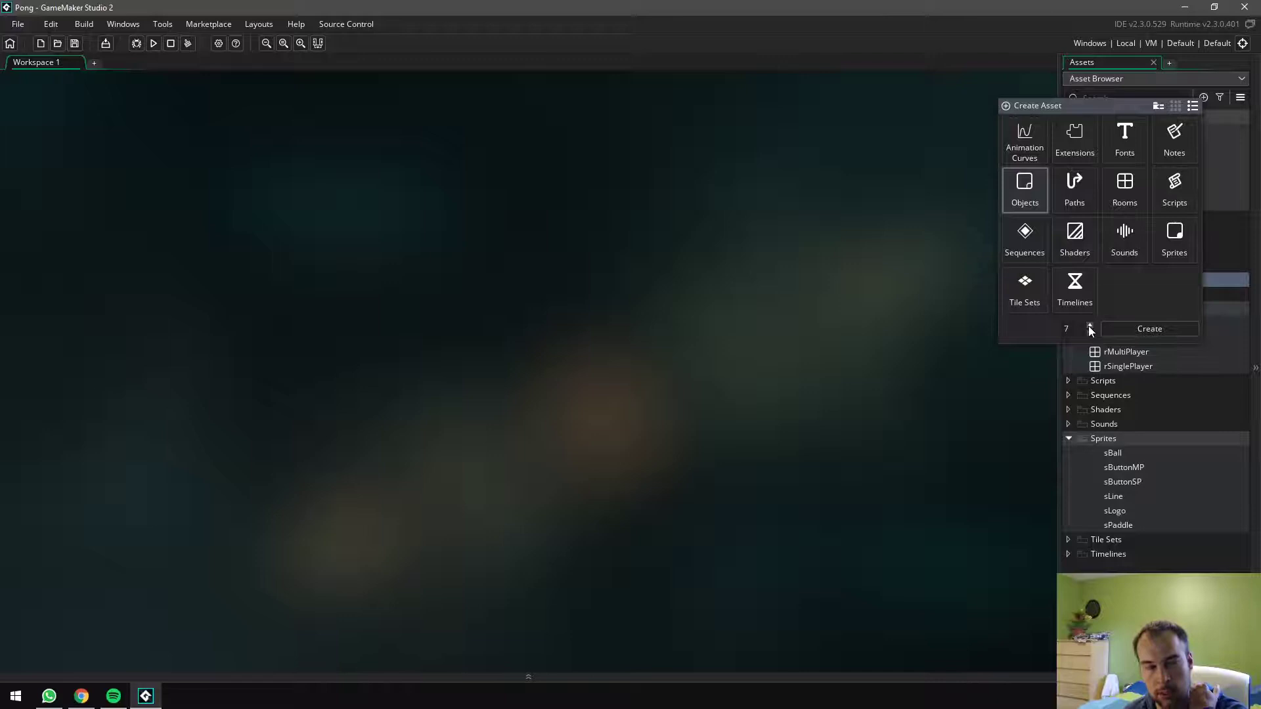
pyautogui.click(1090, 326)
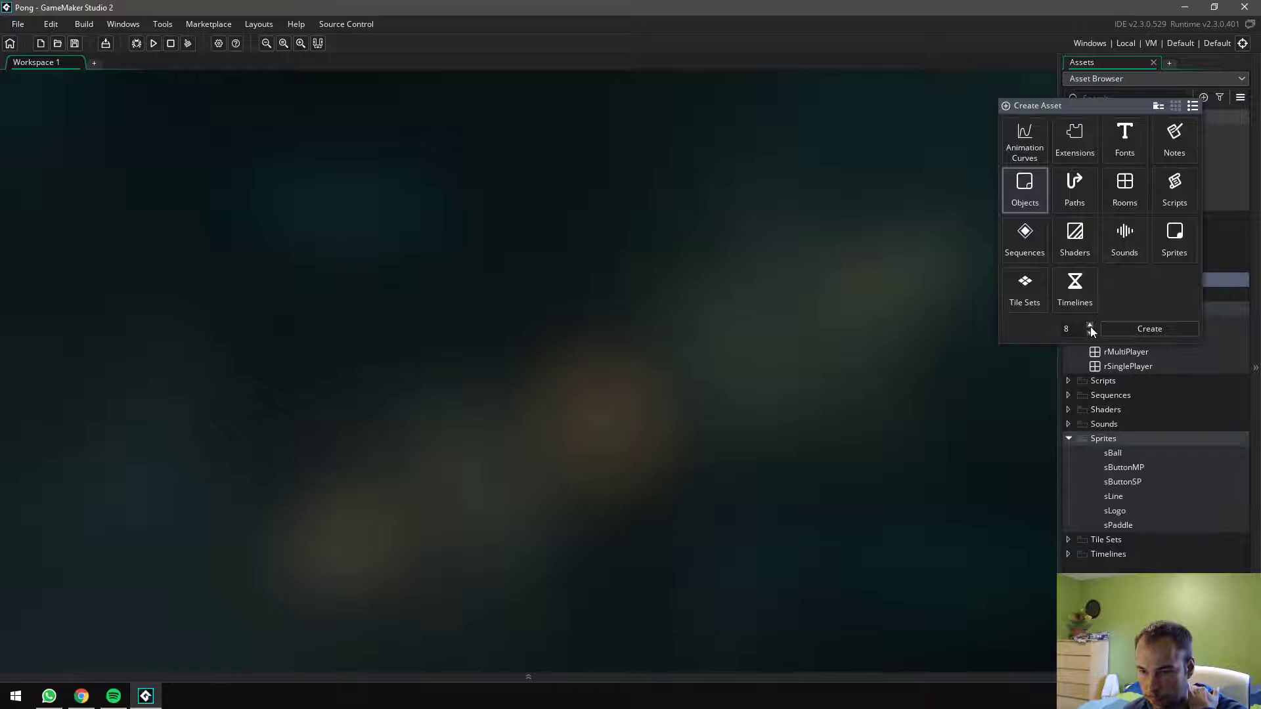
pyautogui.click(1089, 325)
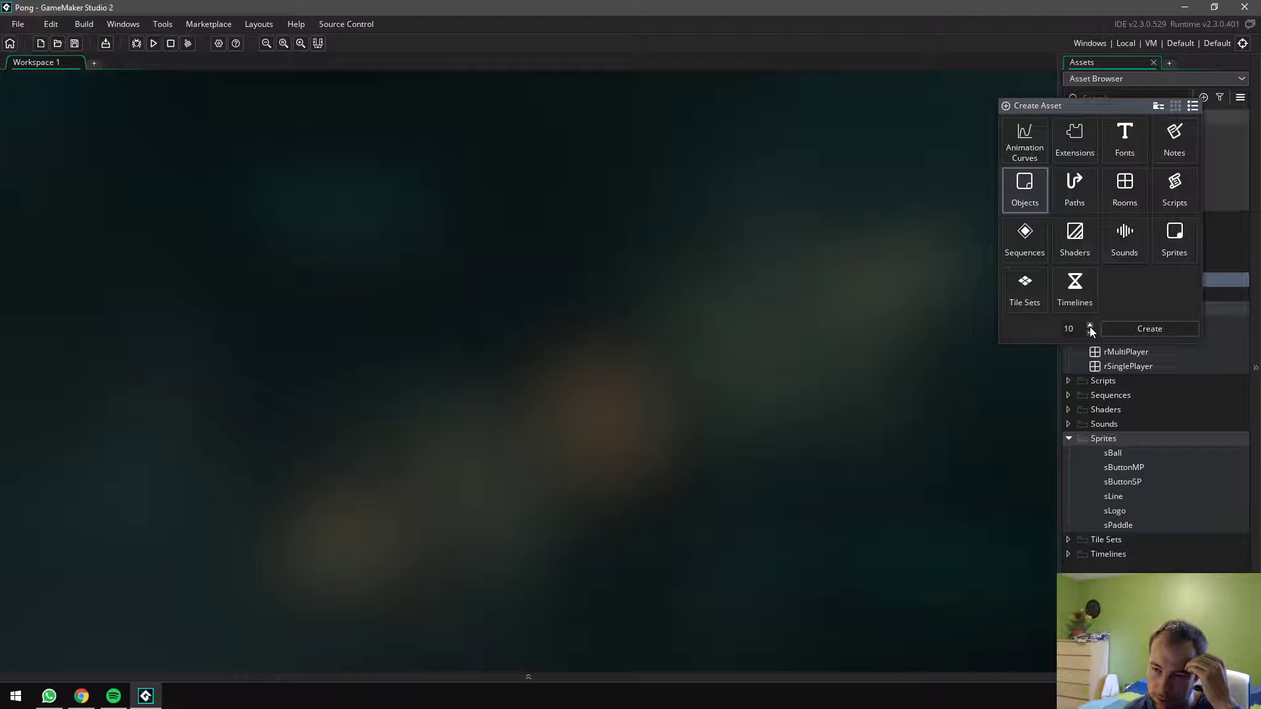
pyautogui.click(1150, 328)
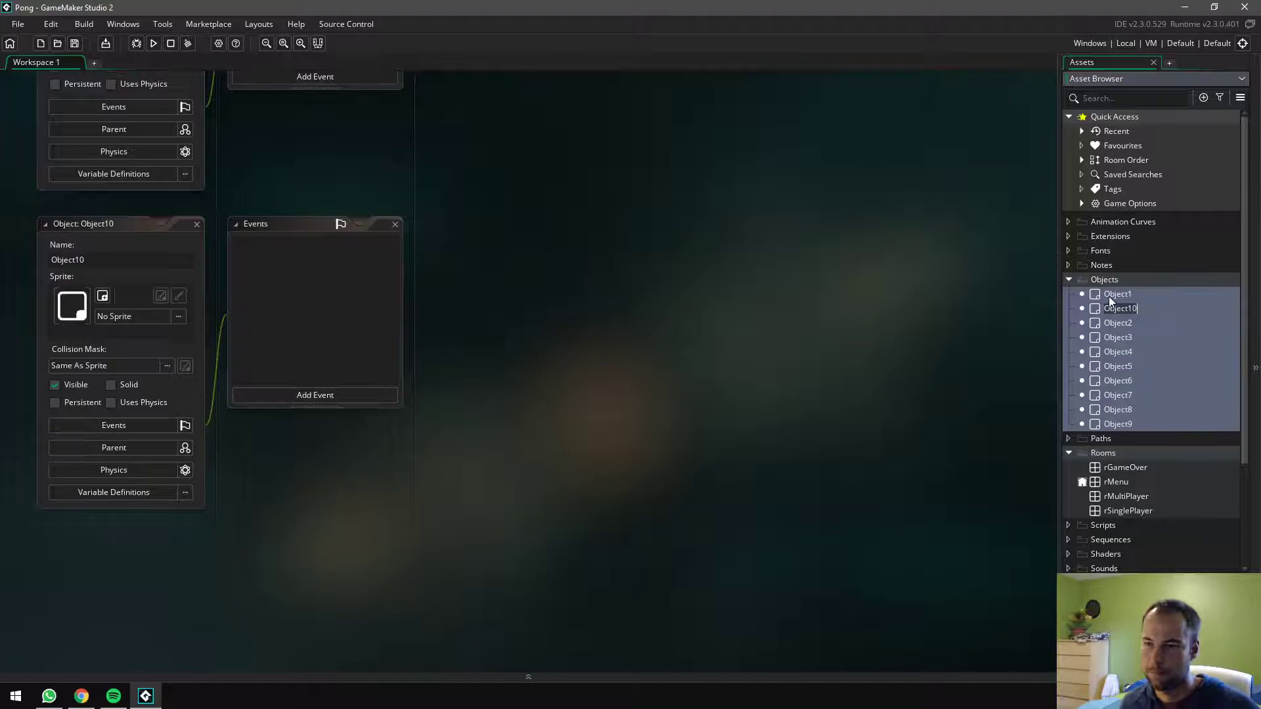
# Rename three objects to oButtonSP, oButtonMP and oBall
pyautogui.doubleClick(1118, 294)
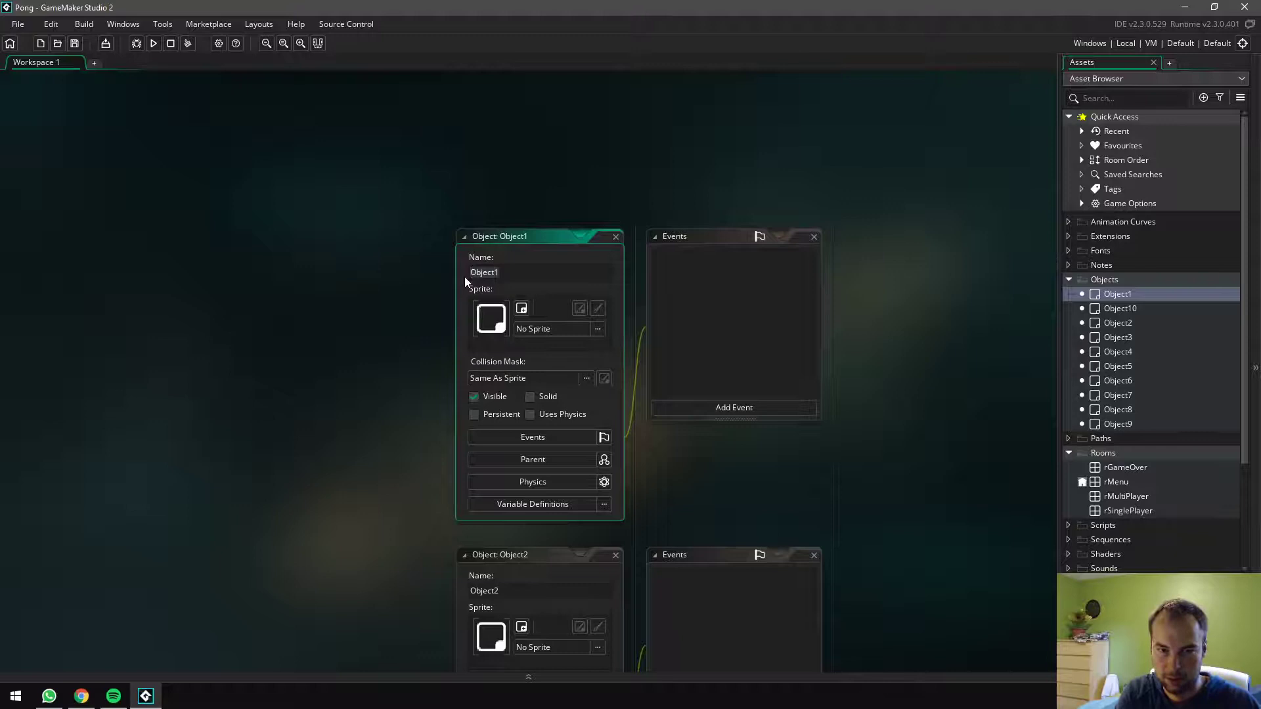
pyautogui.write('oButton')
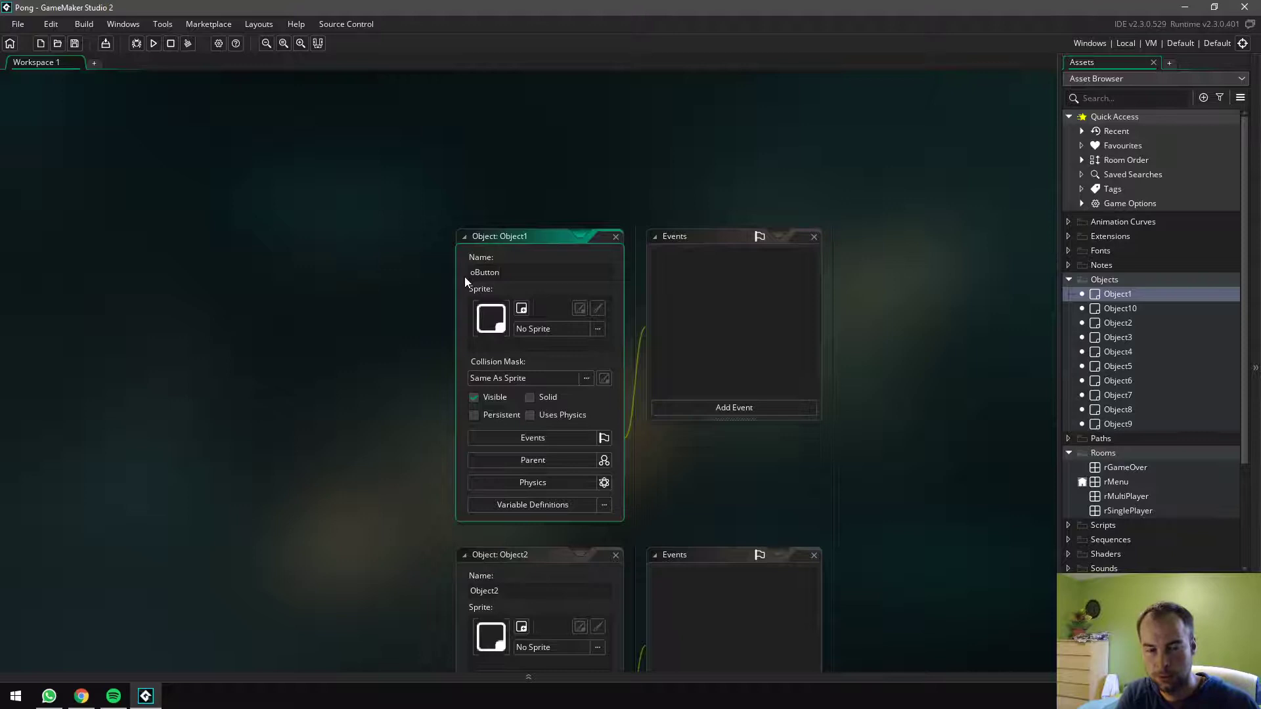
pyautogui.write('SP')
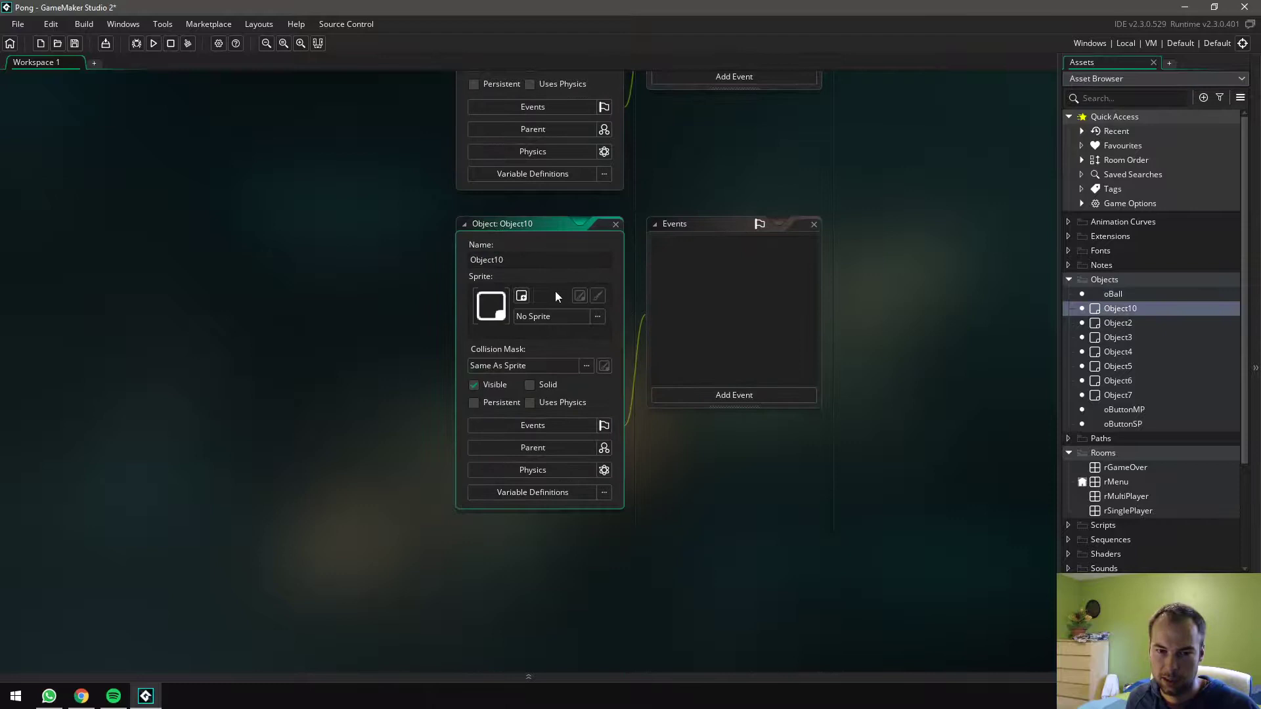
# Name the paddle objects oPaddleP1, oPaddleP2 and oPaddleCPU
pyautogui.write('oPaddleP1')
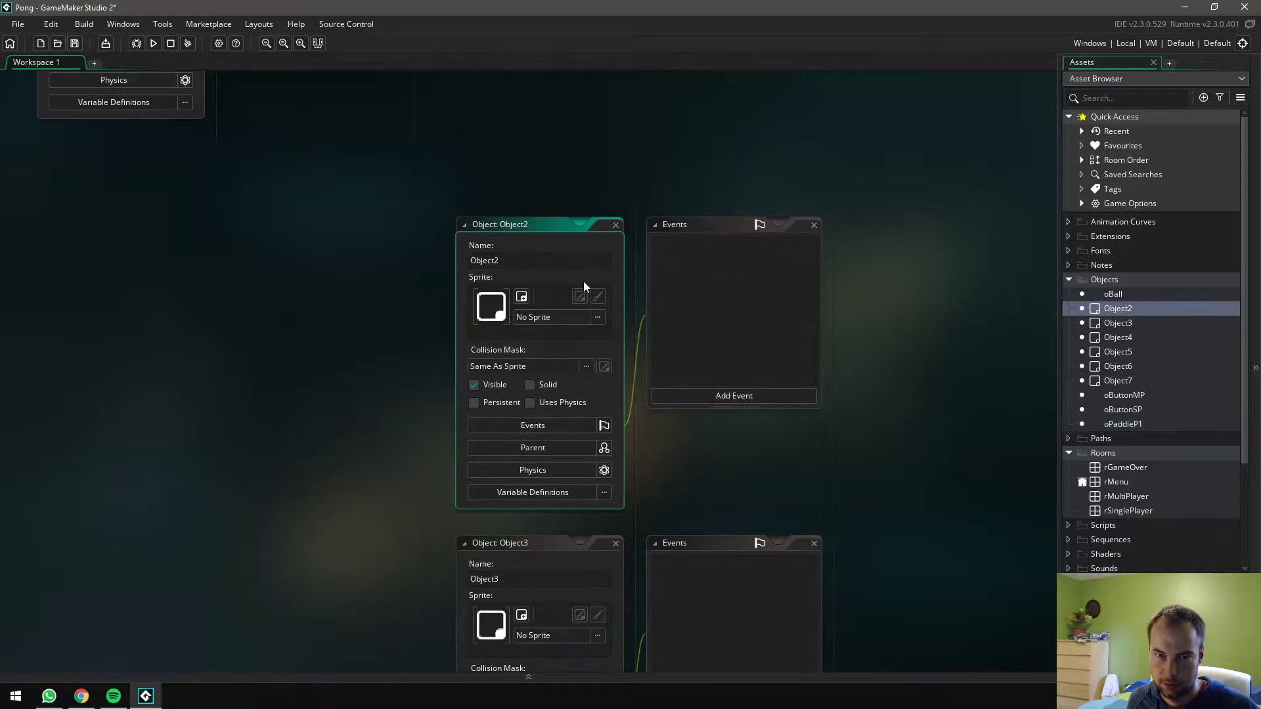
pyautogui.write('oPaddleP2')
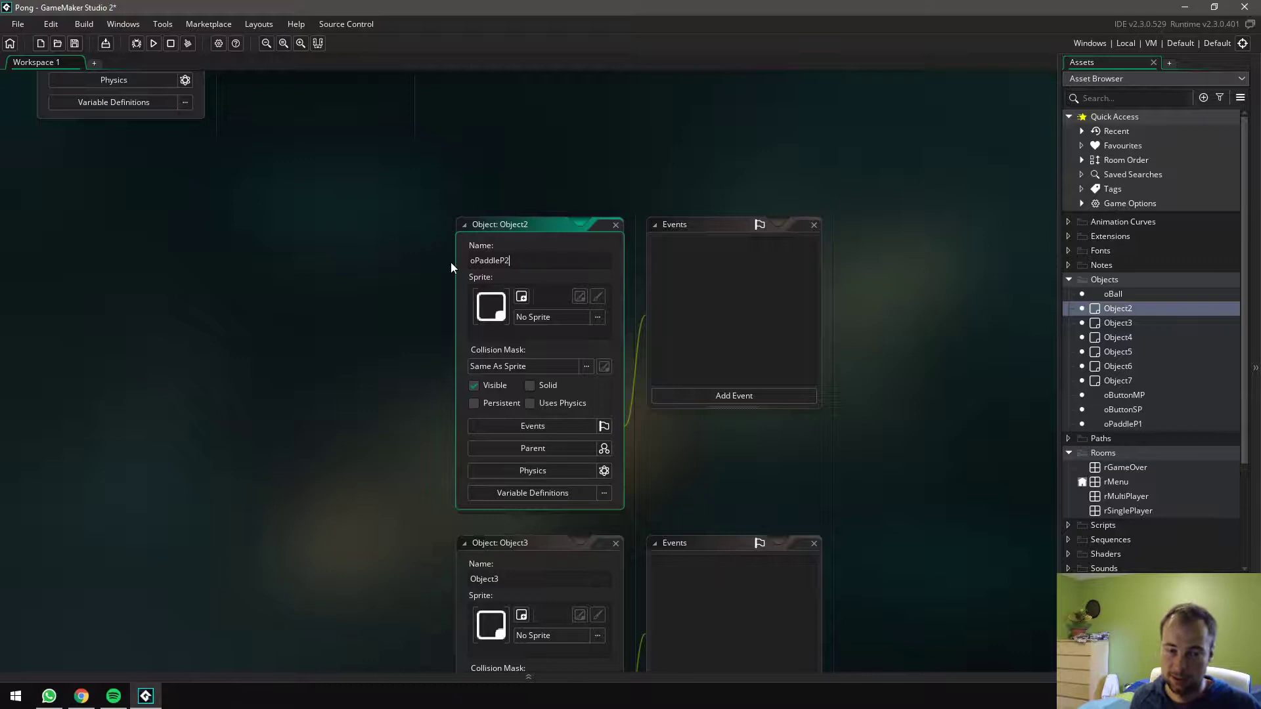
pyautogui.click(550, 317)
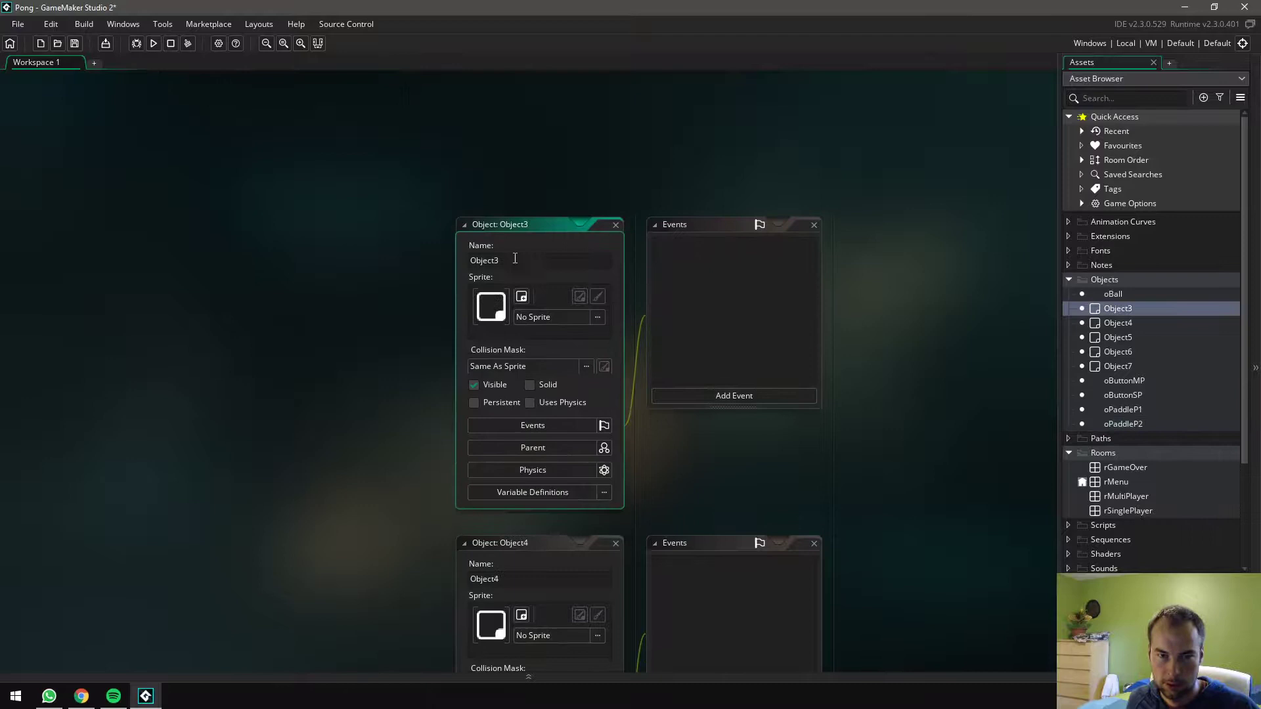
pyautogui.write('ToPaddleCP')
pyautogui.write('oS')
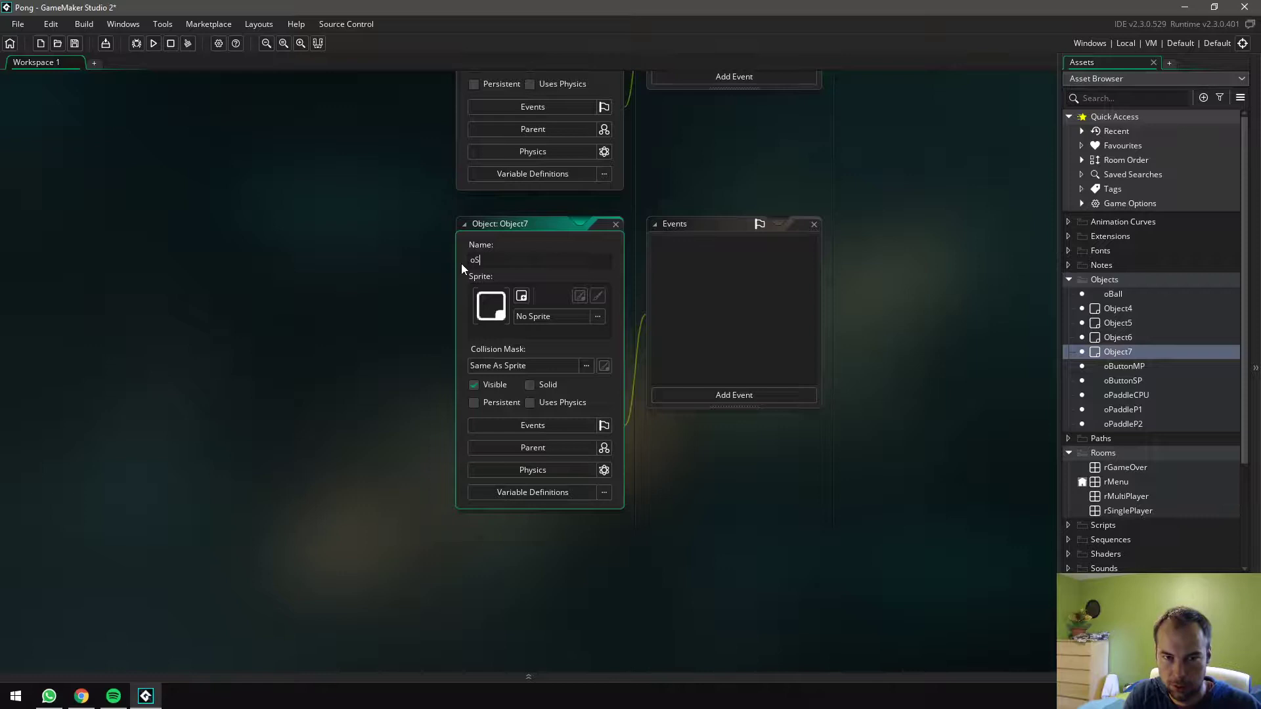
# Name the last objects oScoreP1, oScoreP2, oGameController and oGameOver, then close the editors
pyautogui.write('coreP')
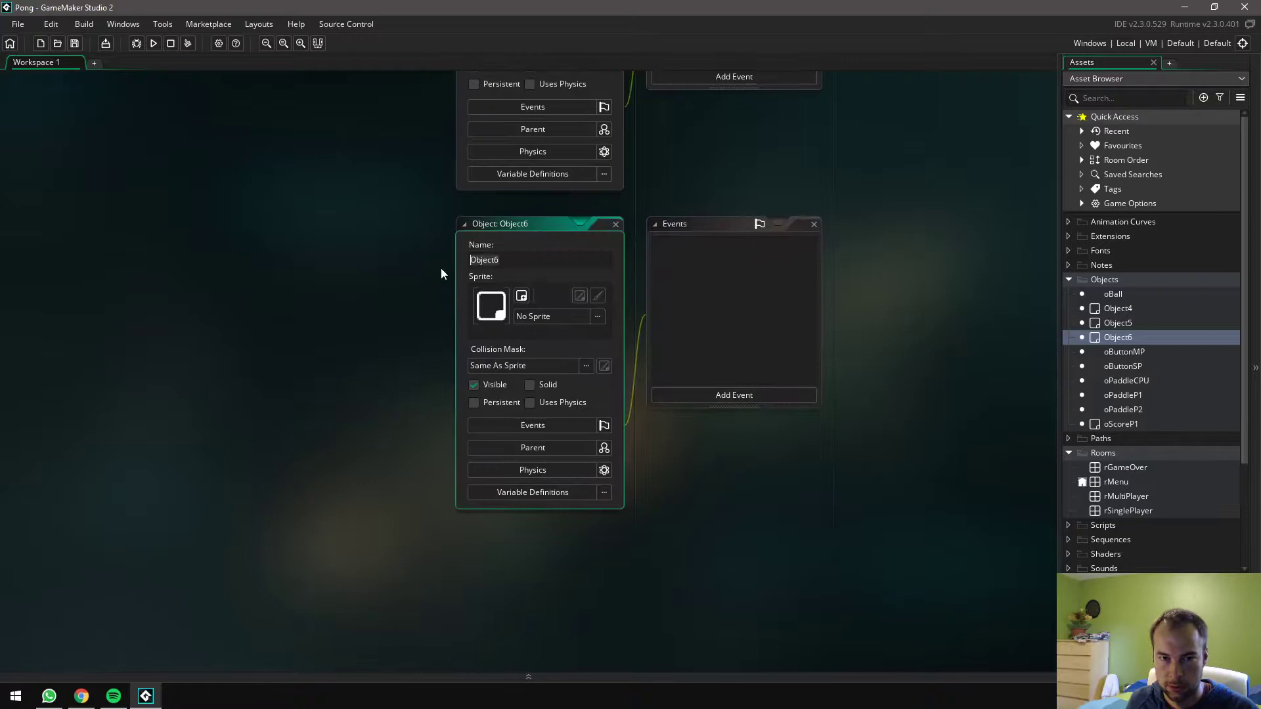
pyautogui.write('oScoreP2')
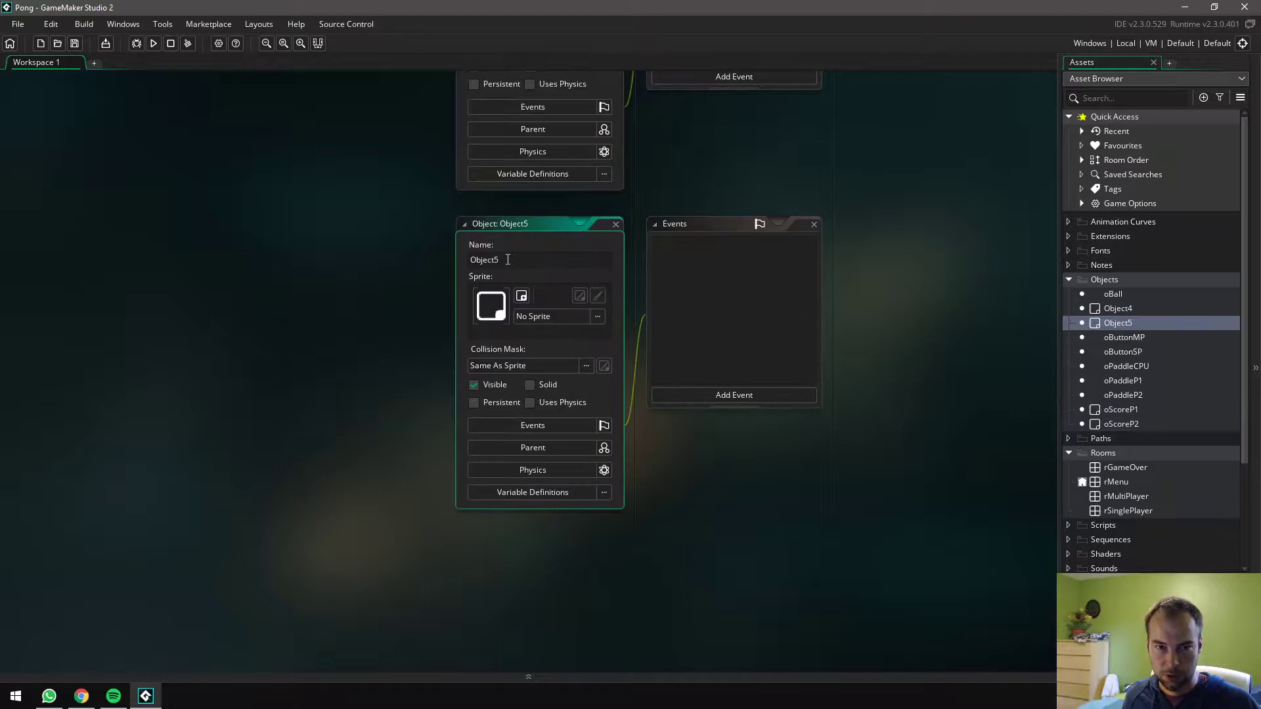
pyautogui.write('oGameController')
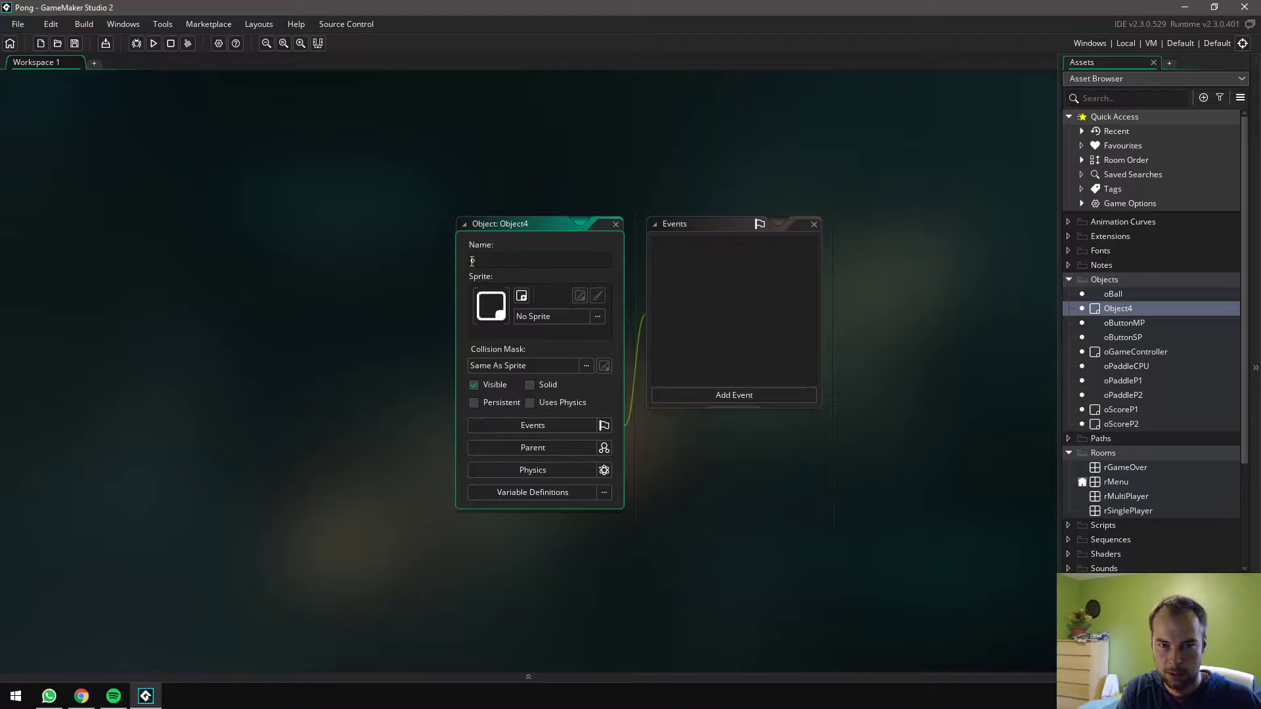
pyautogui.write('oGameOver')
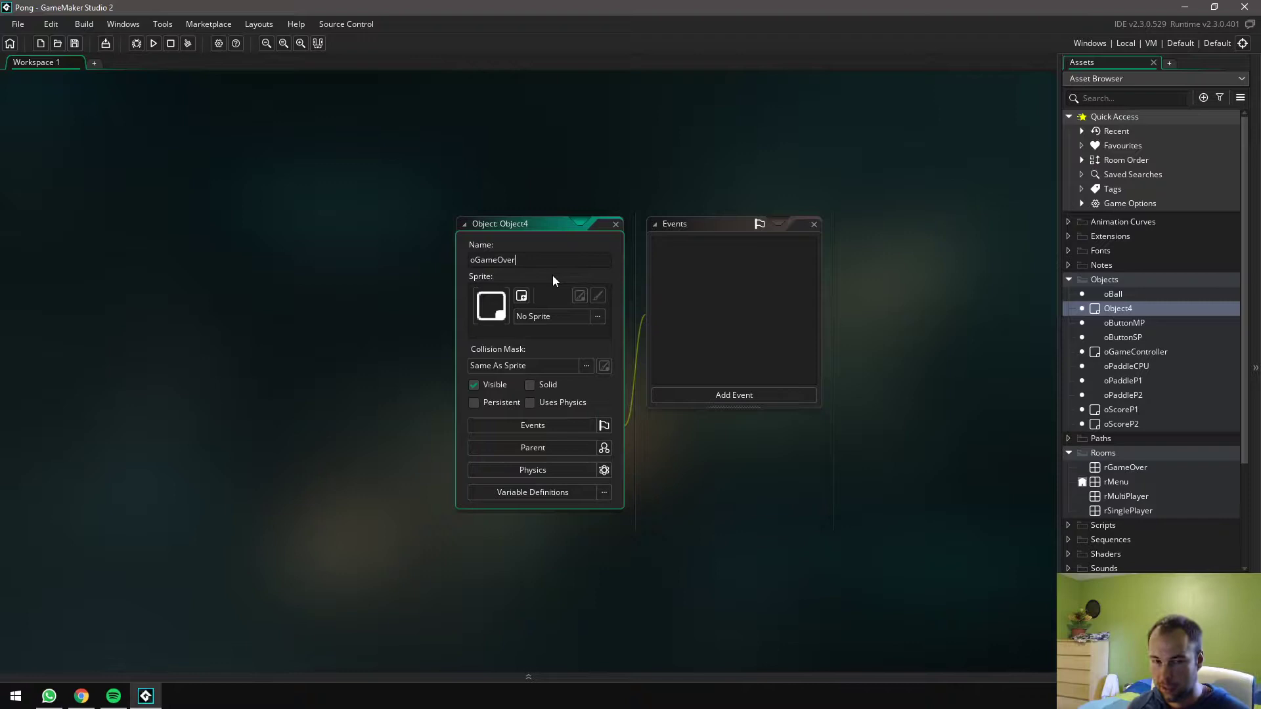
pyautogui.click(615, 224)
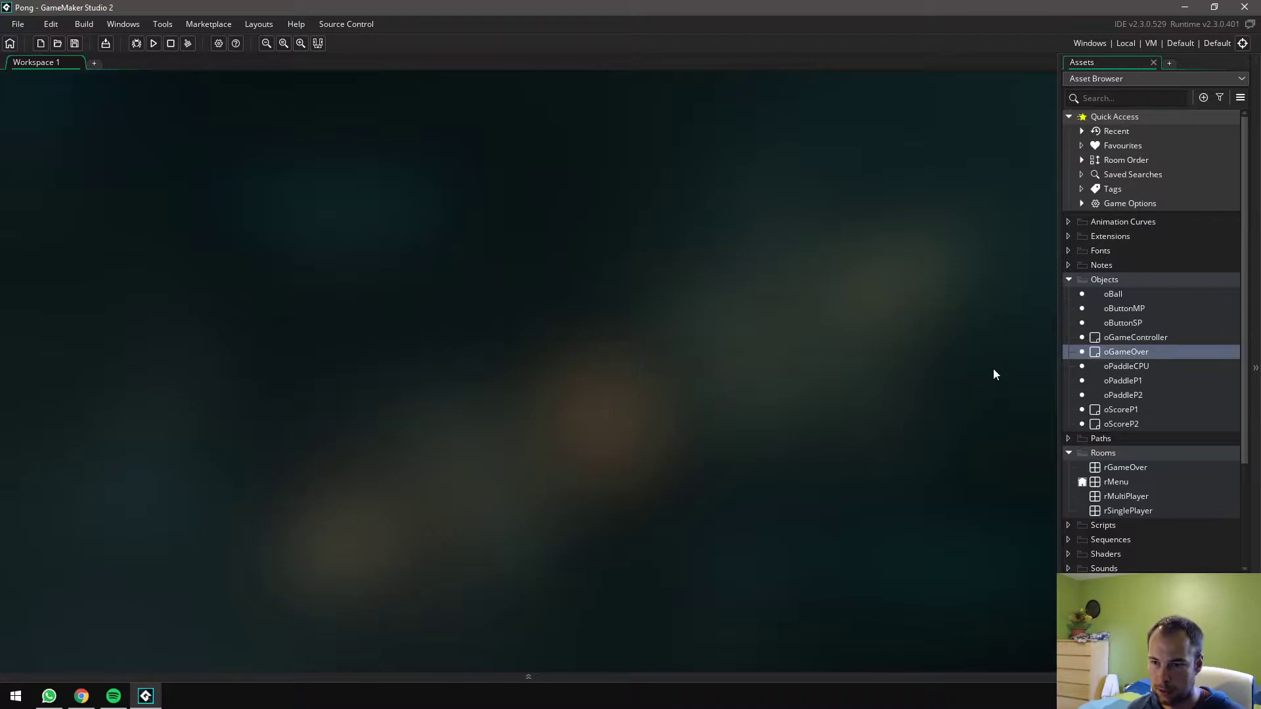
# Create two sound assets and name them sndBounce and sndPoint
pyautogui.scroll(-3)
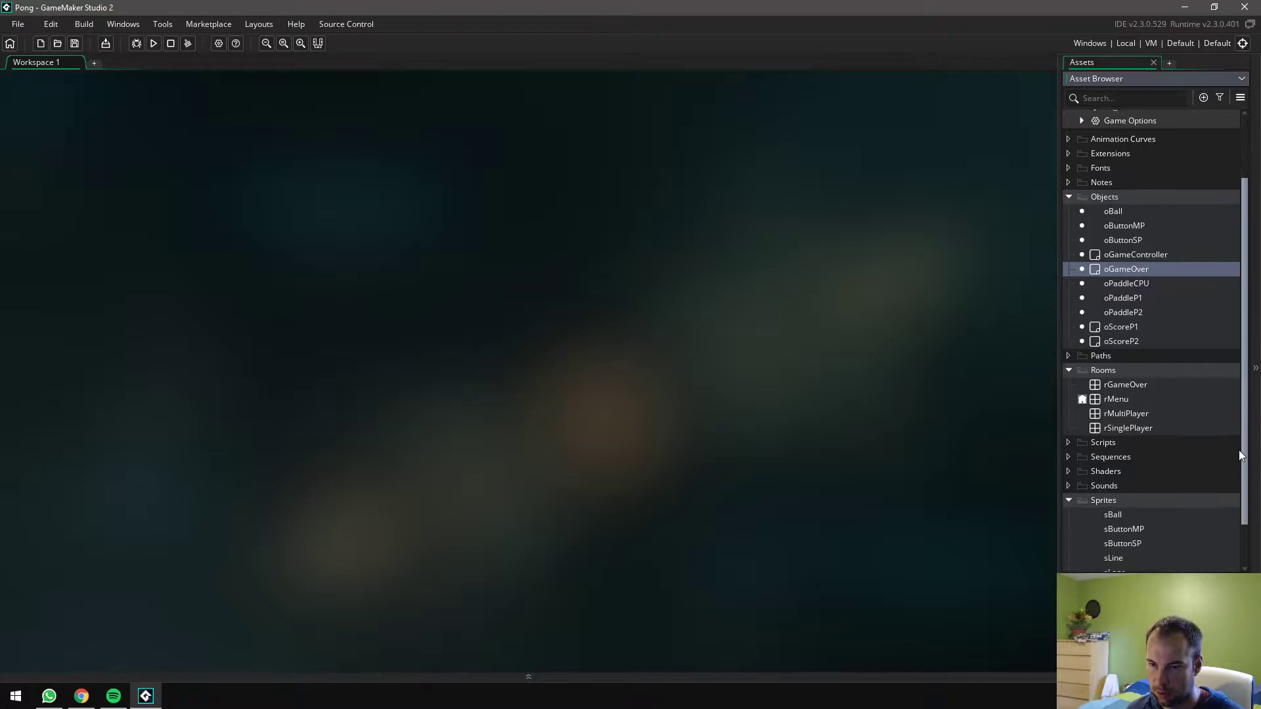
pyautogui.rightClick(1103, 429)
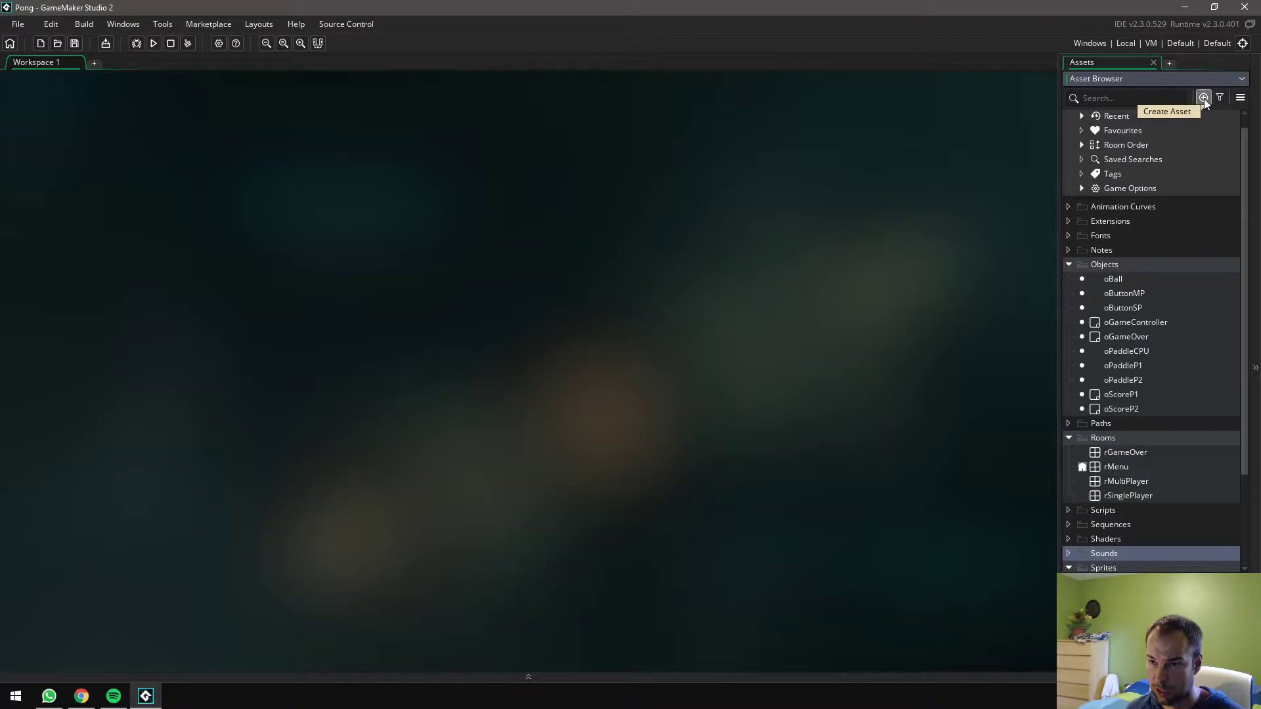
pyautogui.click(1204, 97)
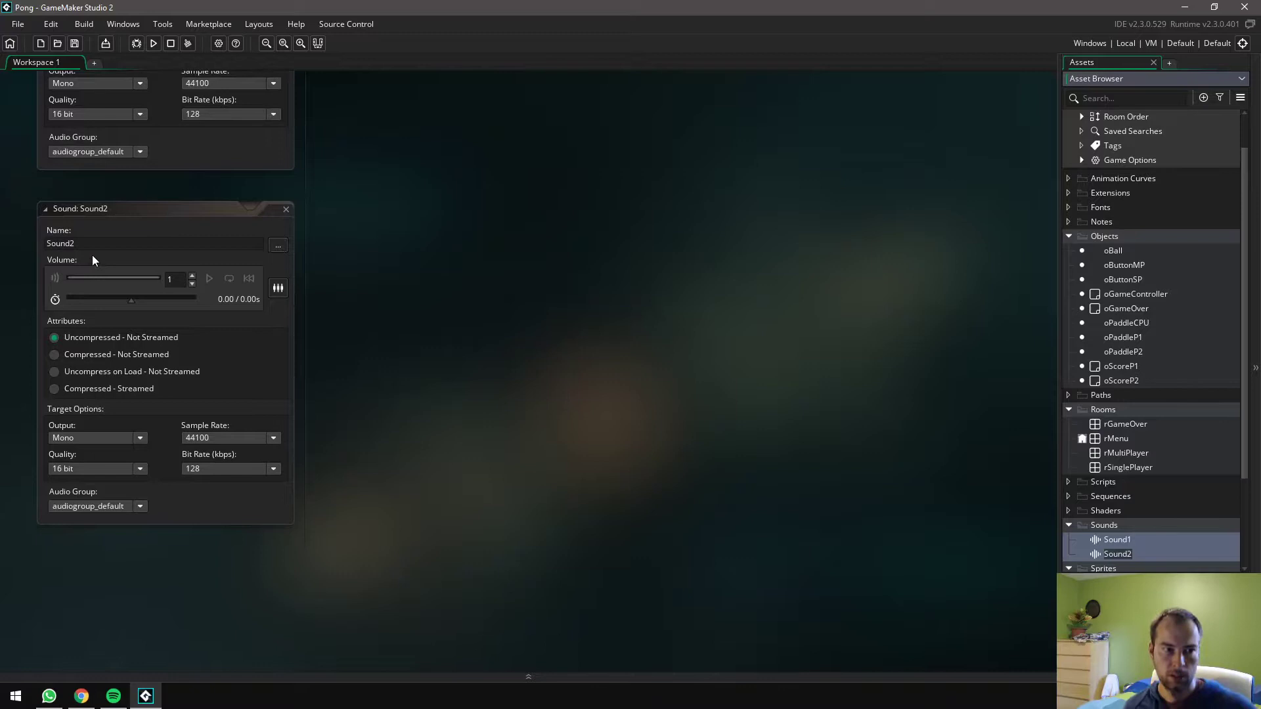
pyautogui.write('sndPoint')
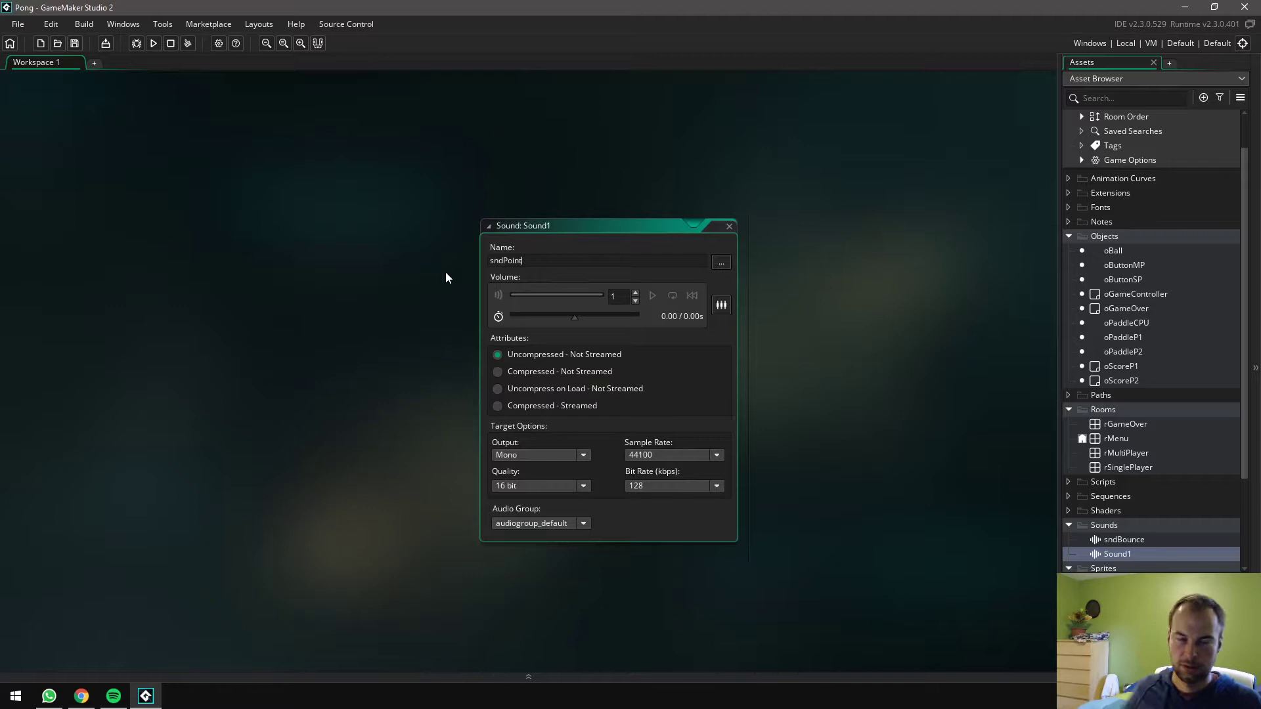
pyautogui.click(729, 226)
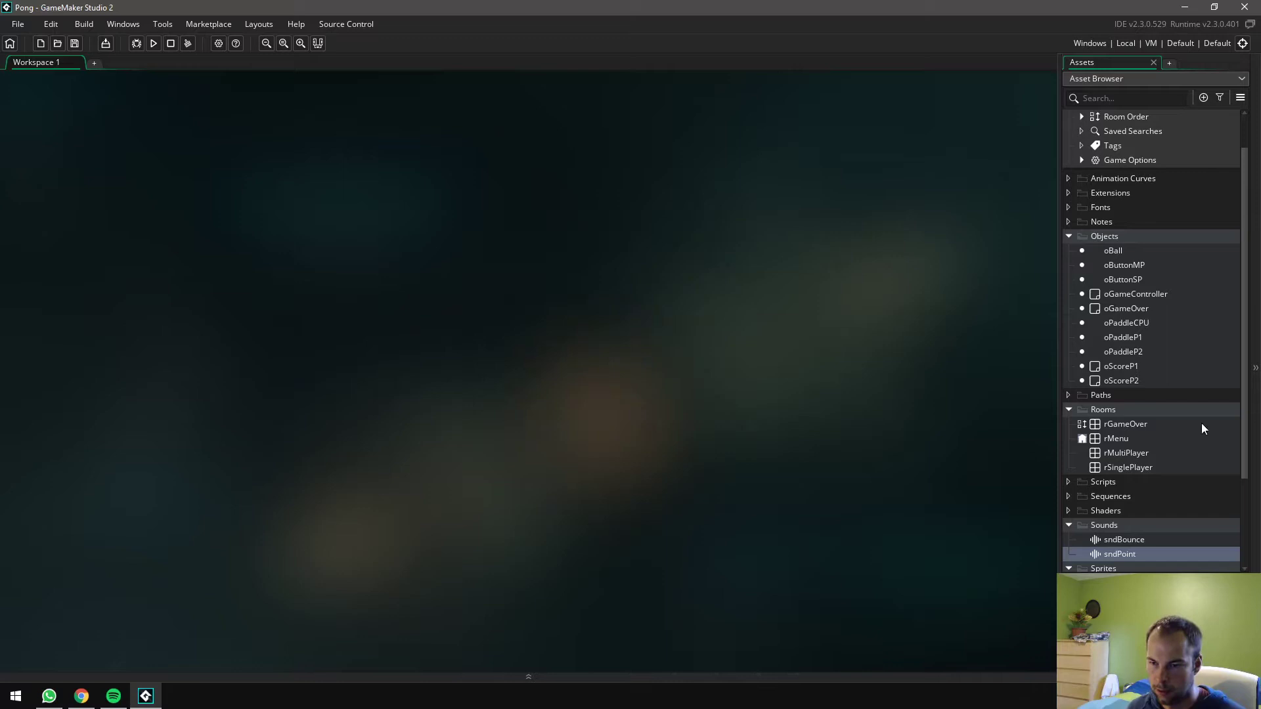
# Scroll the Asset Browser to the Objects group and select oPaddleP2
pyautogui.scroll(-3)
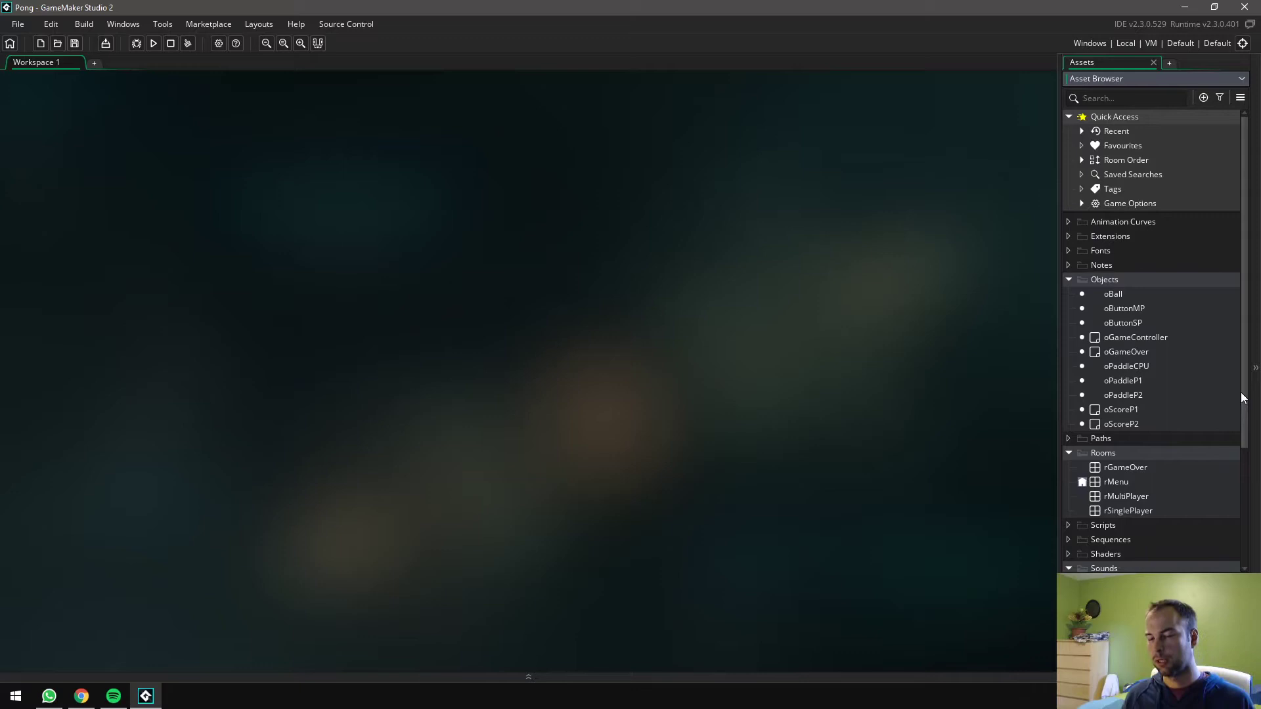
pyautogui.scroll(-3)
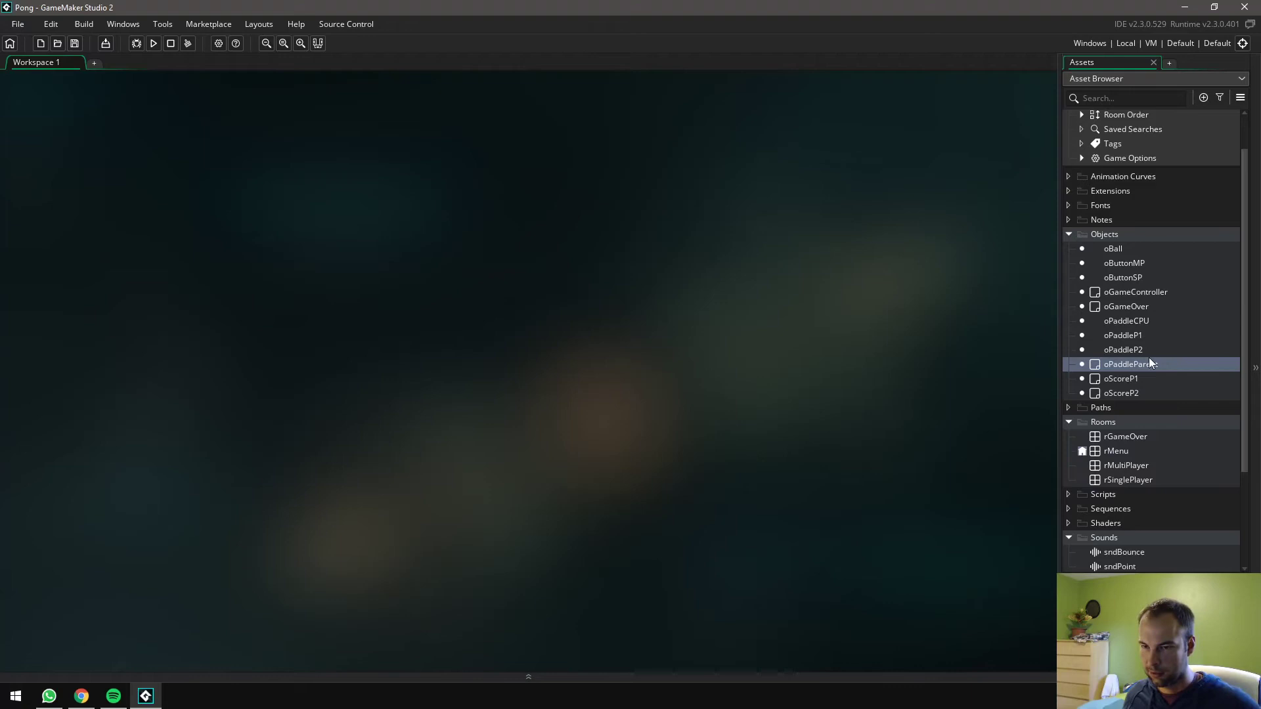
pyautogui.click(1123, 349)
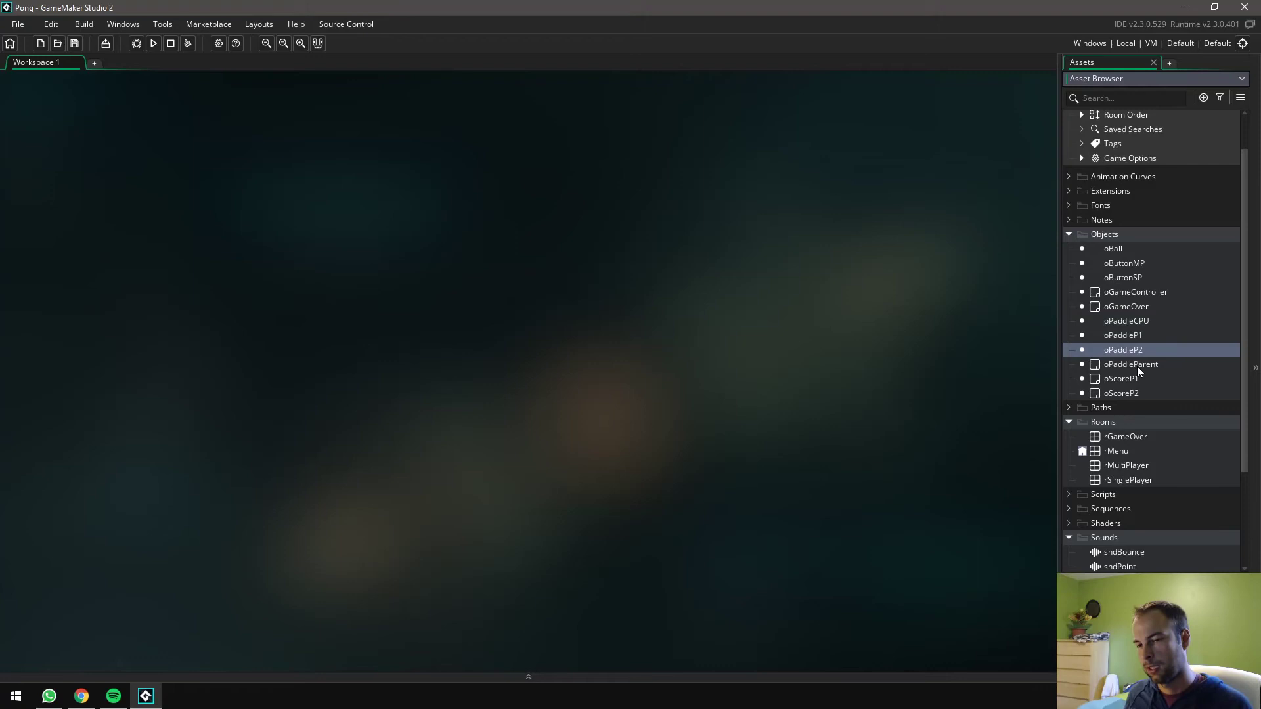
pyautogui.moveTo(1128, 349)
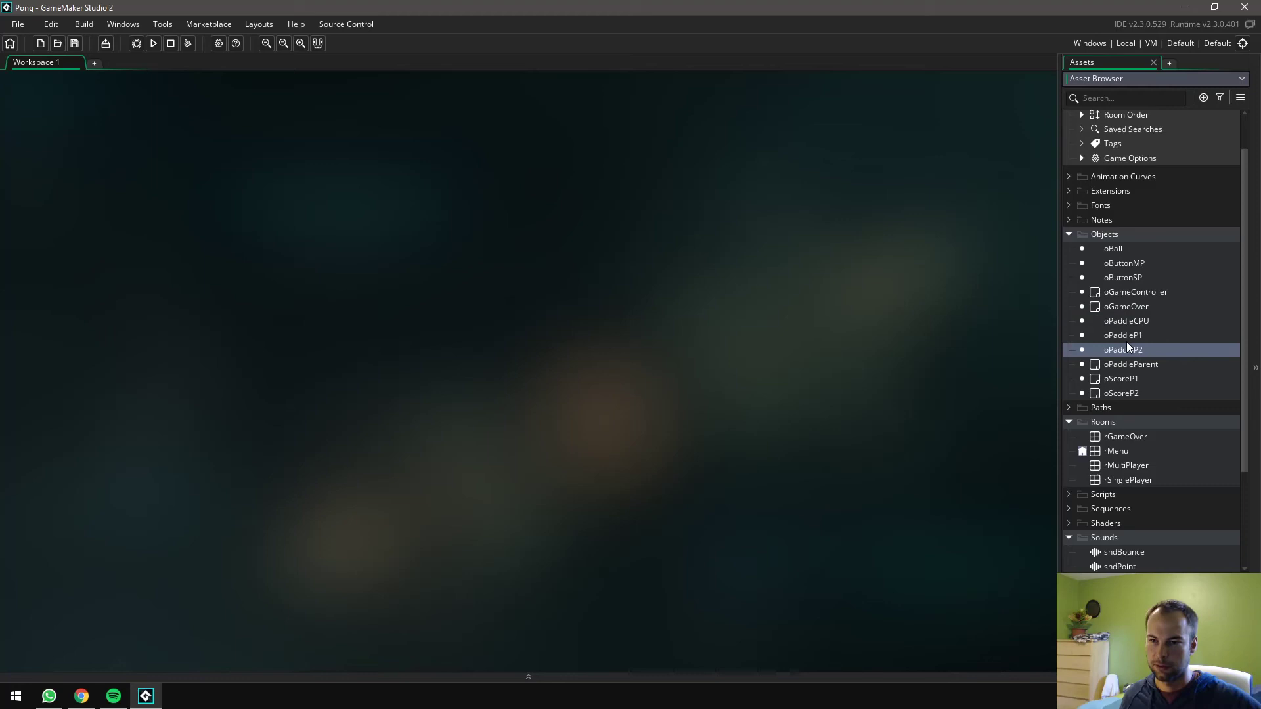